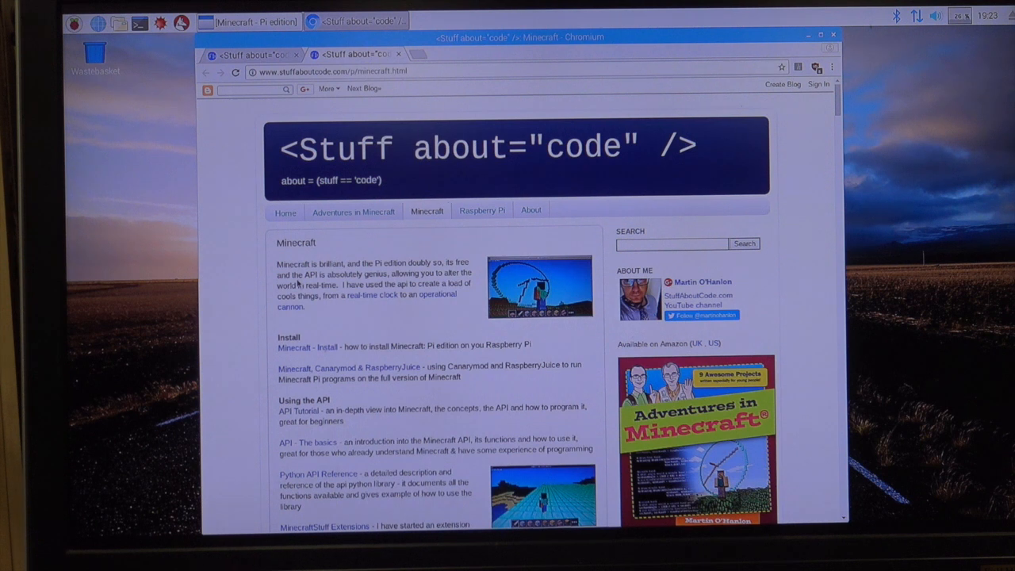
Check the block inventory in the Minecraft world, then scroll the blog page for the tutorial link.
scroll(down, 3)
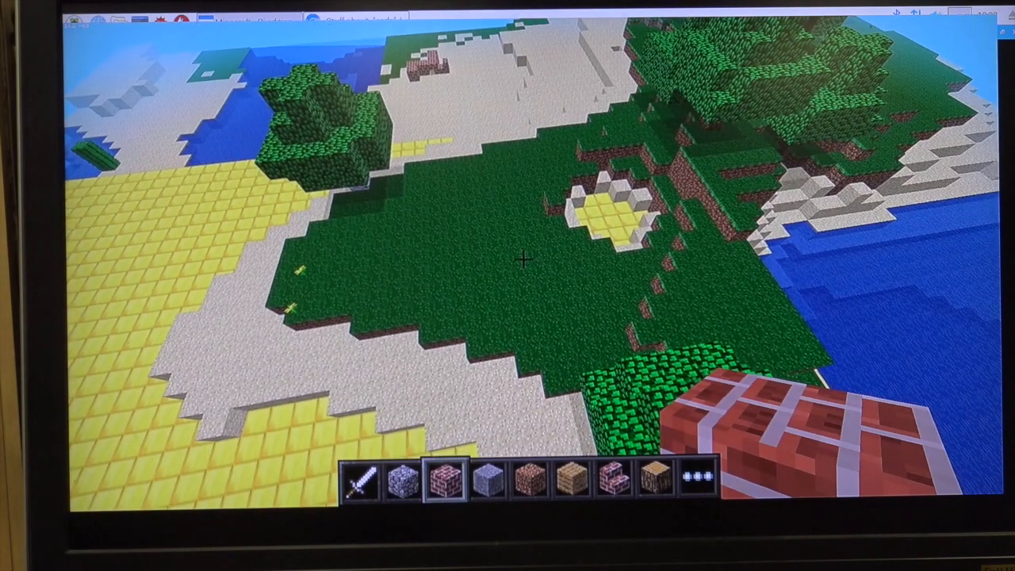
key(e)
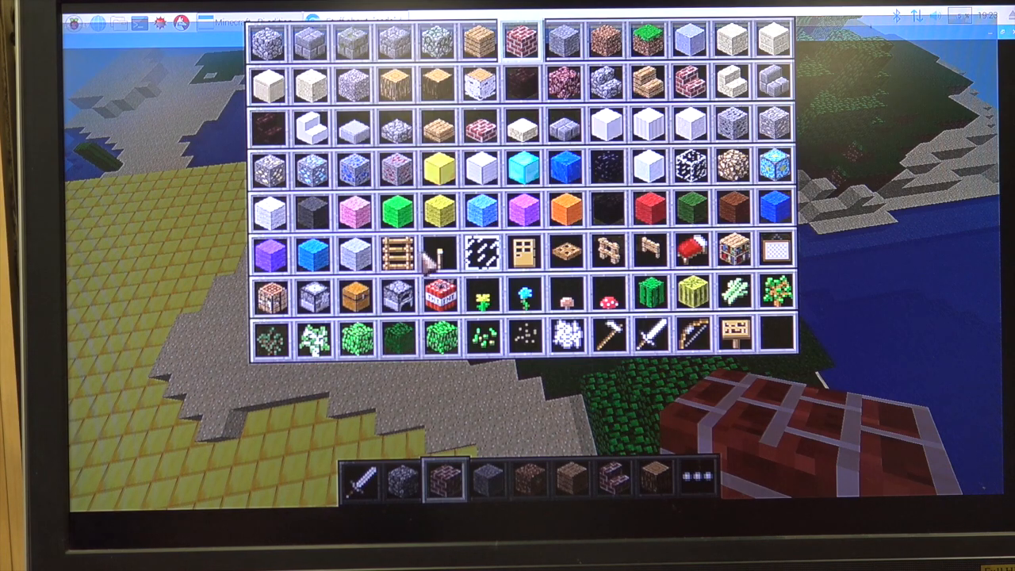
key(Escape)
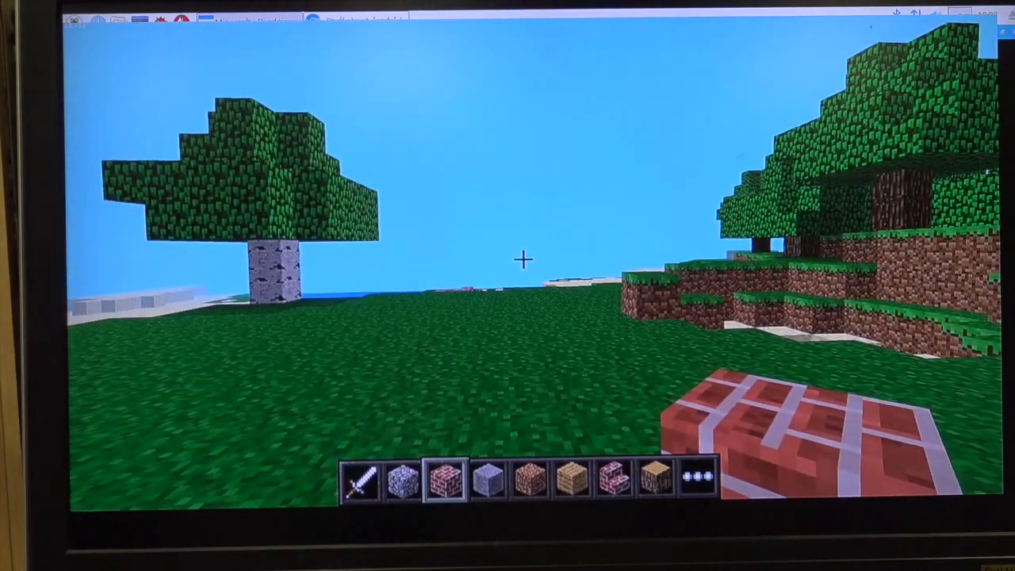
key(e)
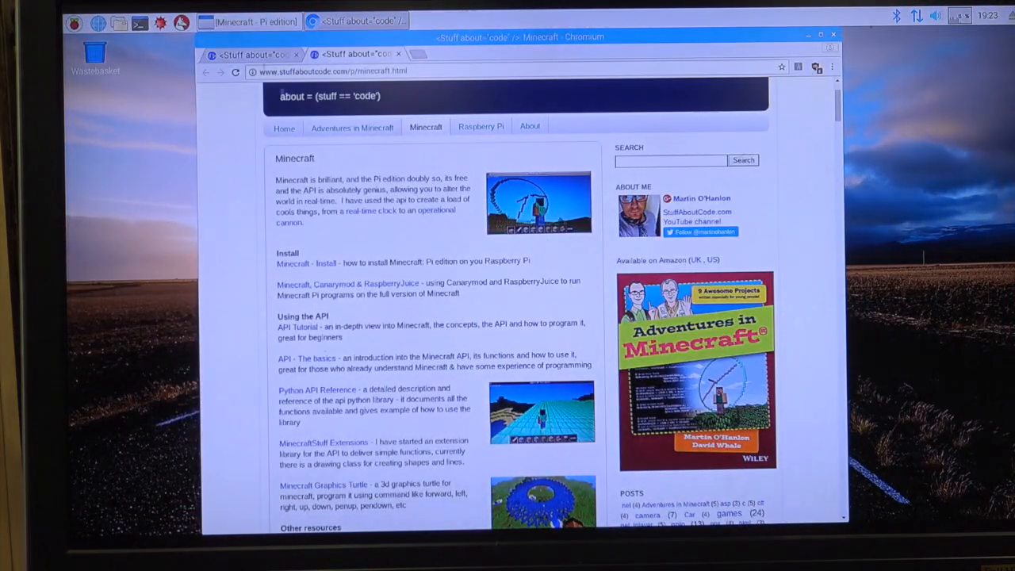
scroll(down, 3)
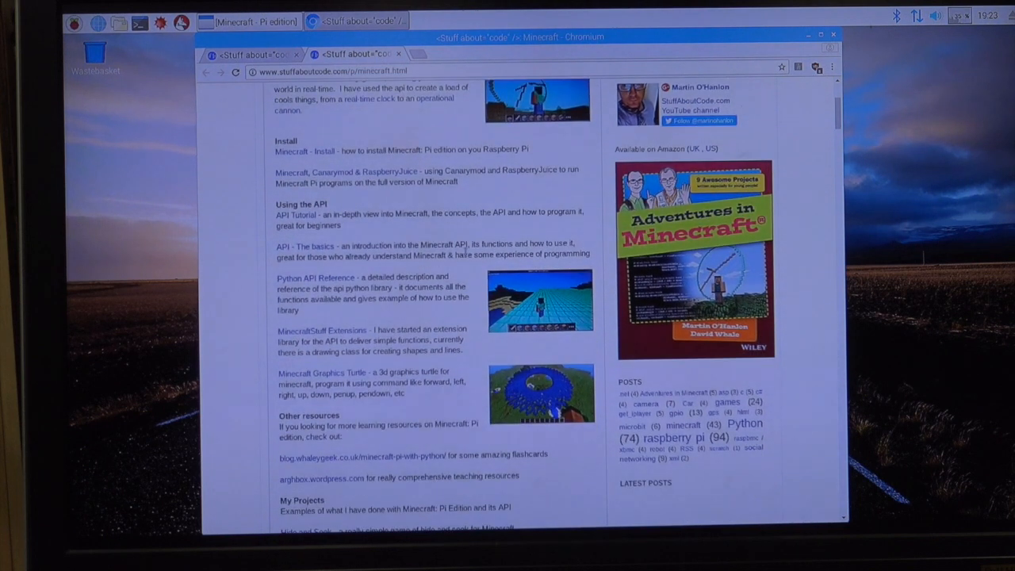
scroll(down, 3)
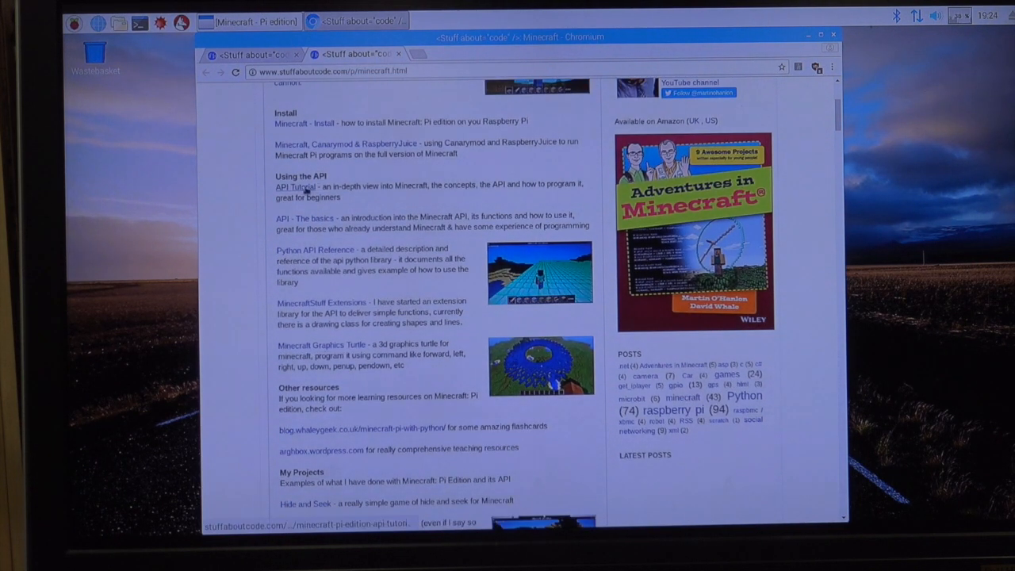
mouse_move(295, 185)
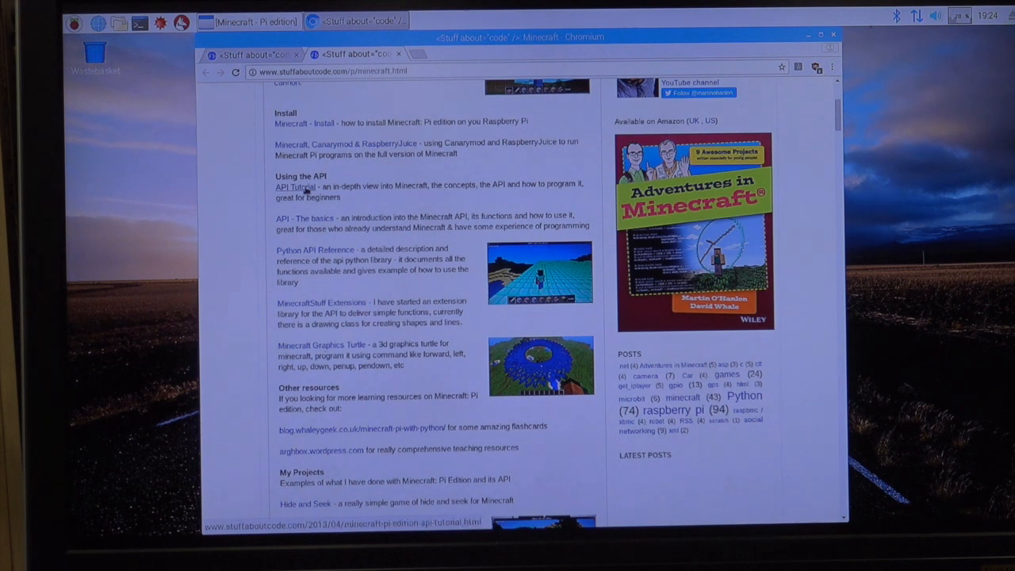
Reach the Directional Cannon post via the Minecraft Pi API tutorial.
click(295, 187)
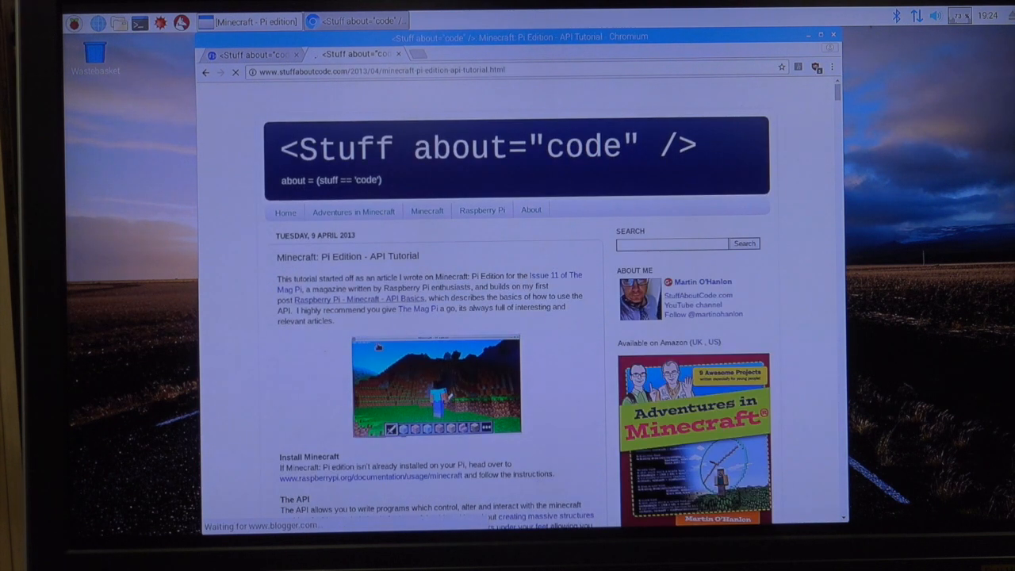
scroll(down, 3)
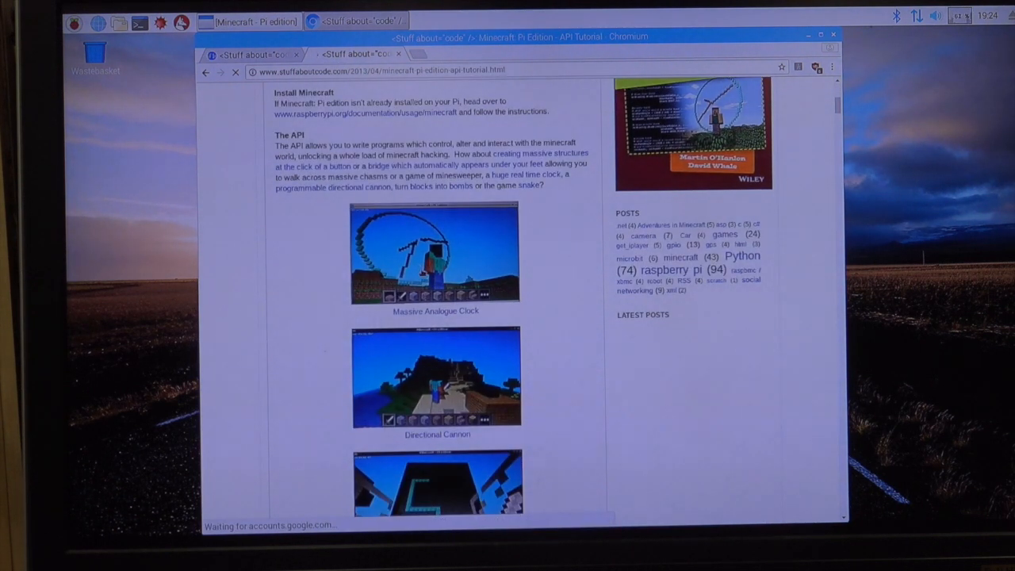
scroll(down, 3)
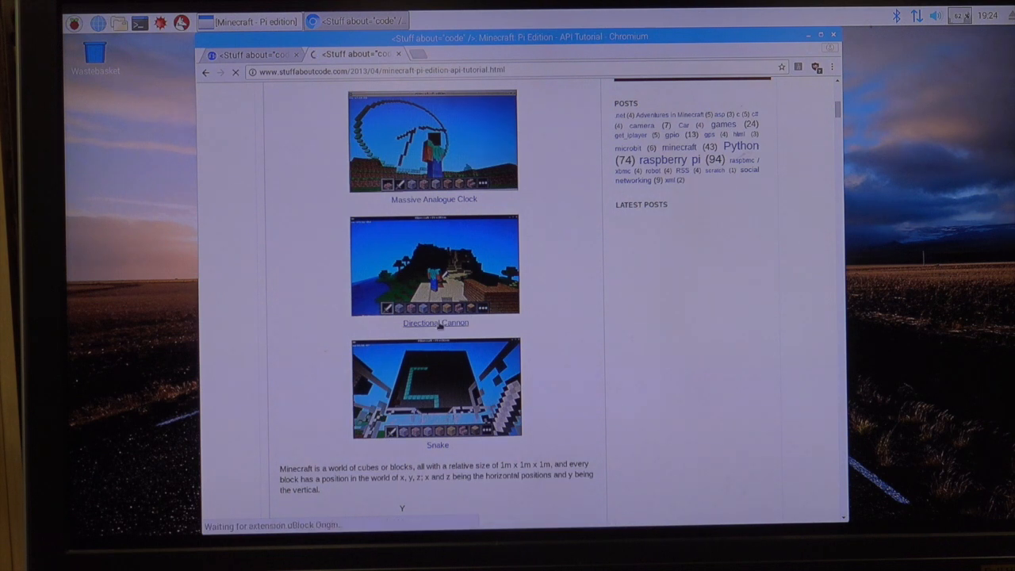
click(435, 323)
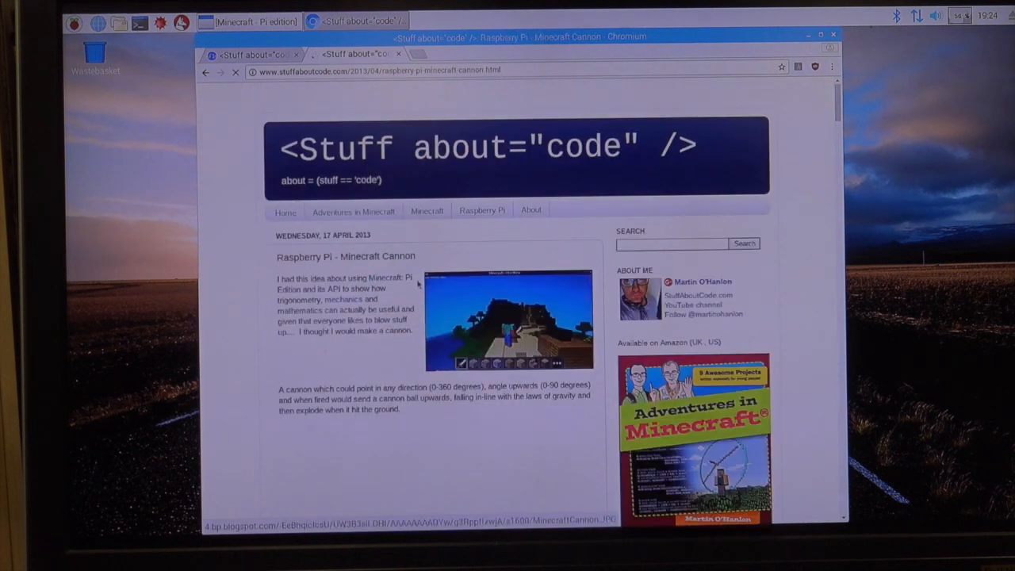
Scroll the cannon post down to its Download and run git clone instructions.
scroll(down, 3)
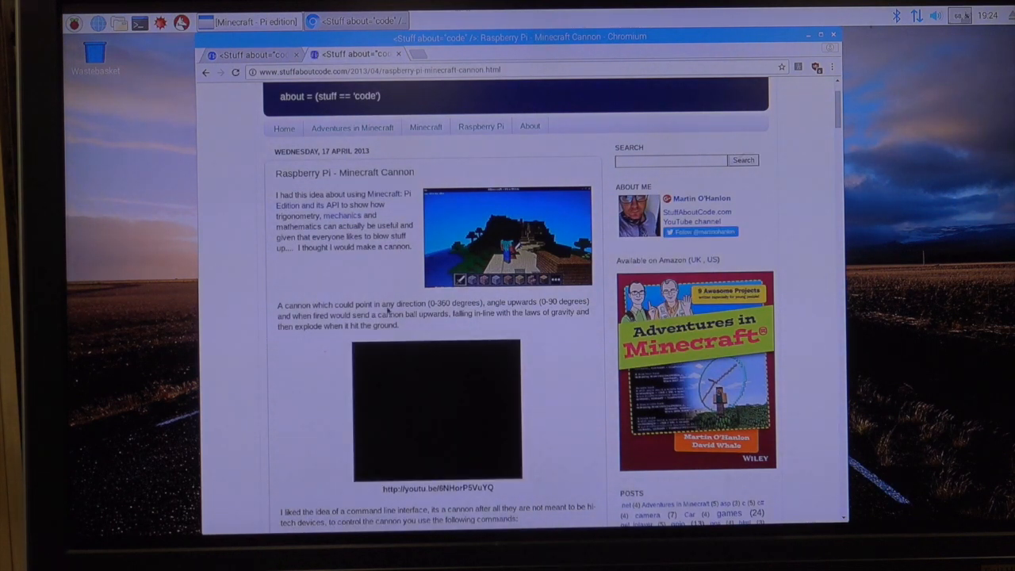
scroll(down, 3)
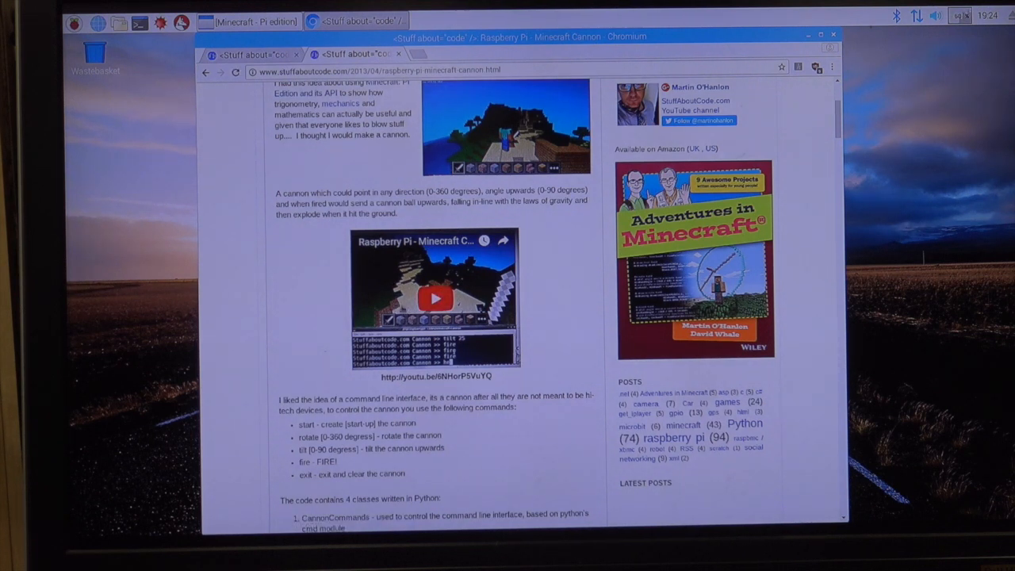
scroll(down, 3)
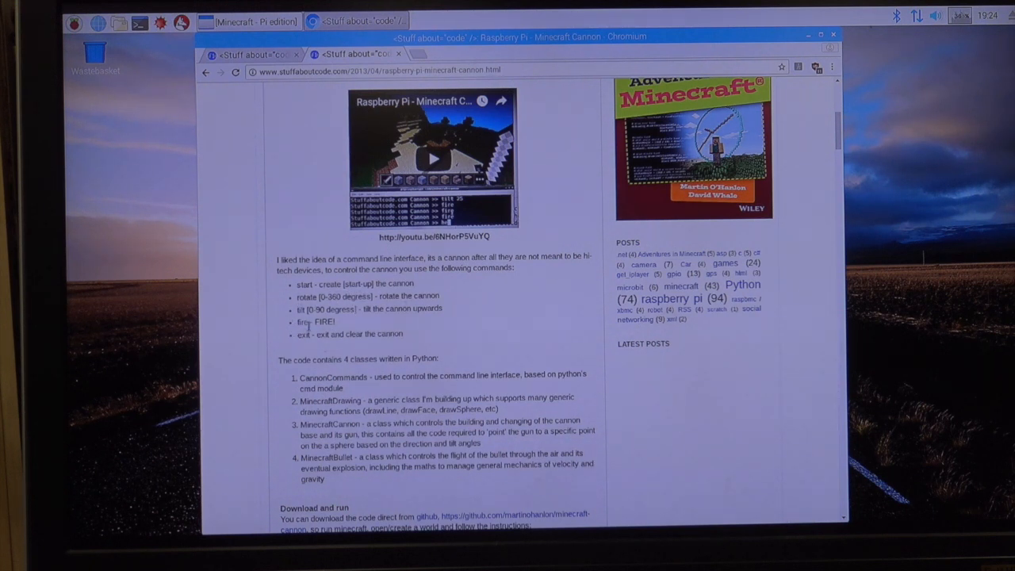
scroll(down, 3)
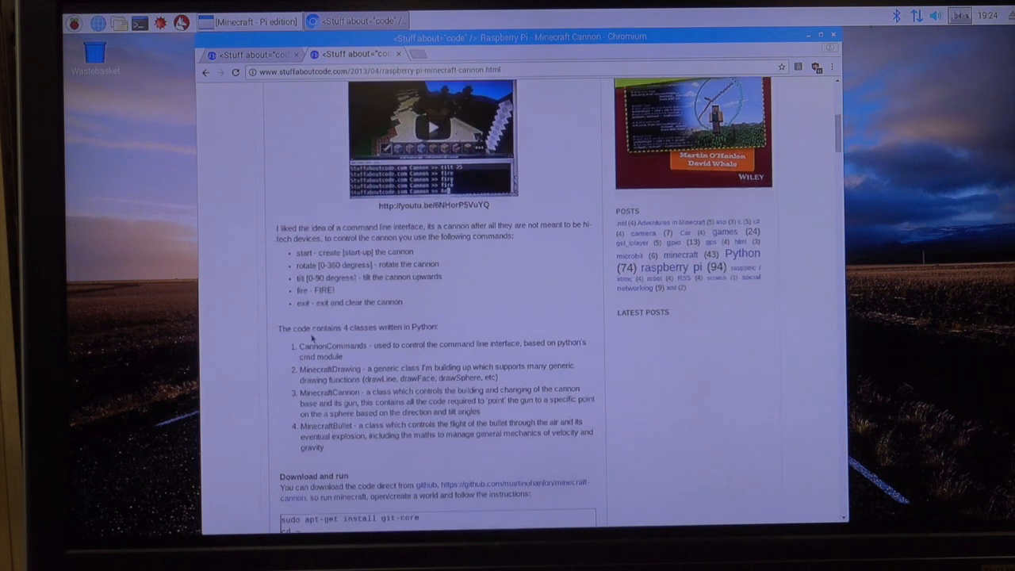
scroll(down, 3)
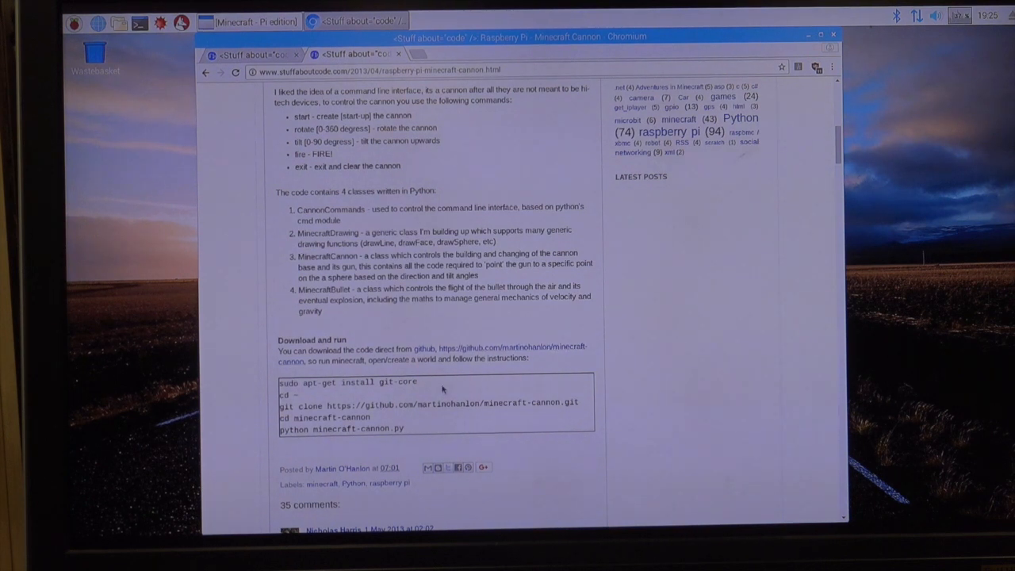
Copy the setup command block from the post and paste it into LXTerminal to install git.
drag(279, 382, 403, 428)
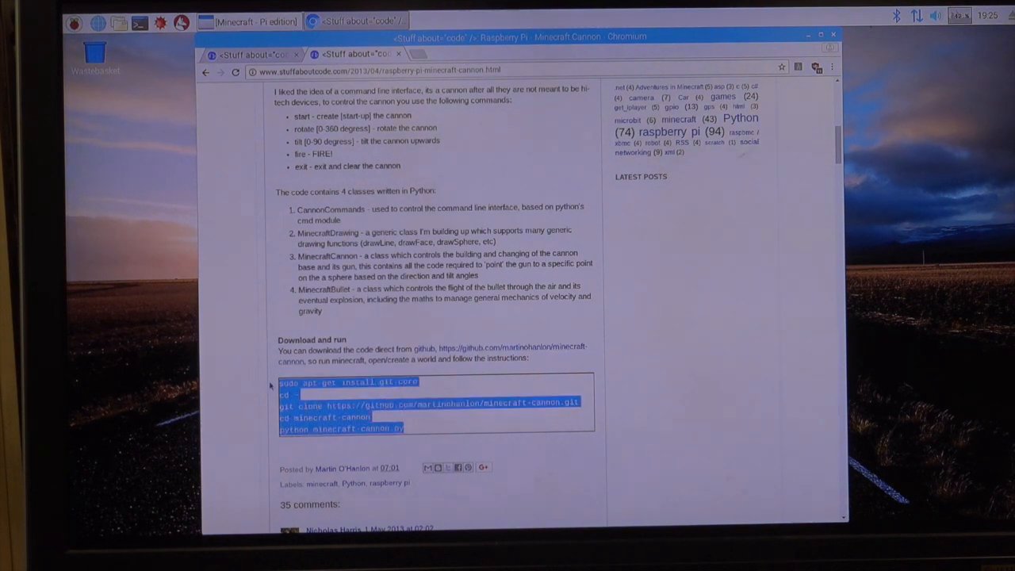
right_click(341, 404)
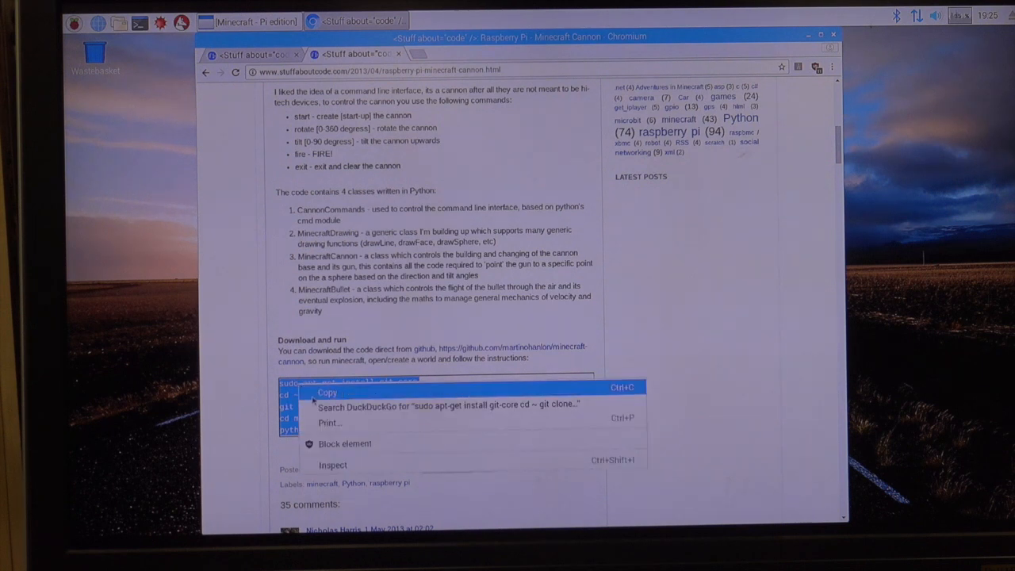
click(326, 393)
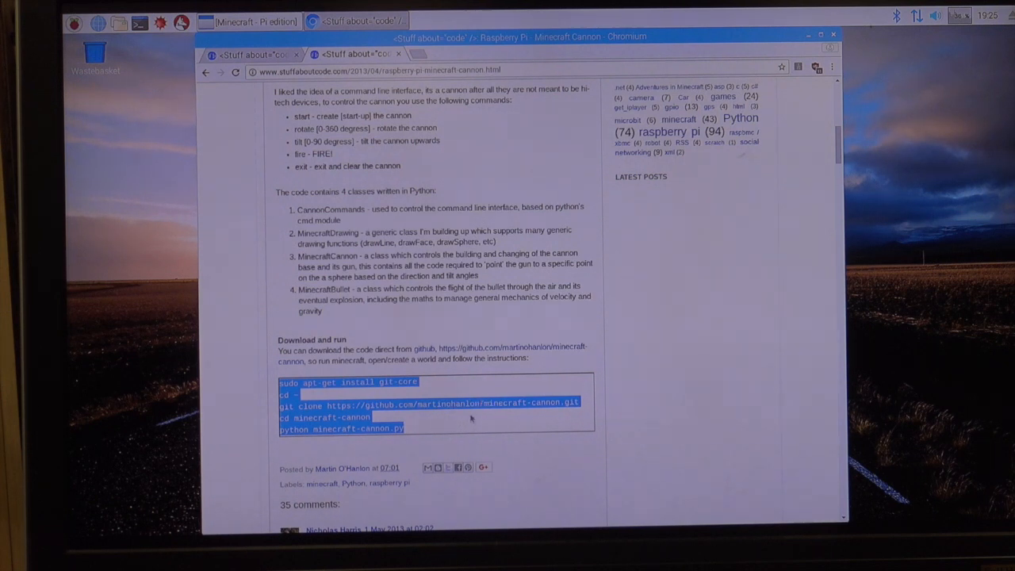
mouse_move(323, 448)
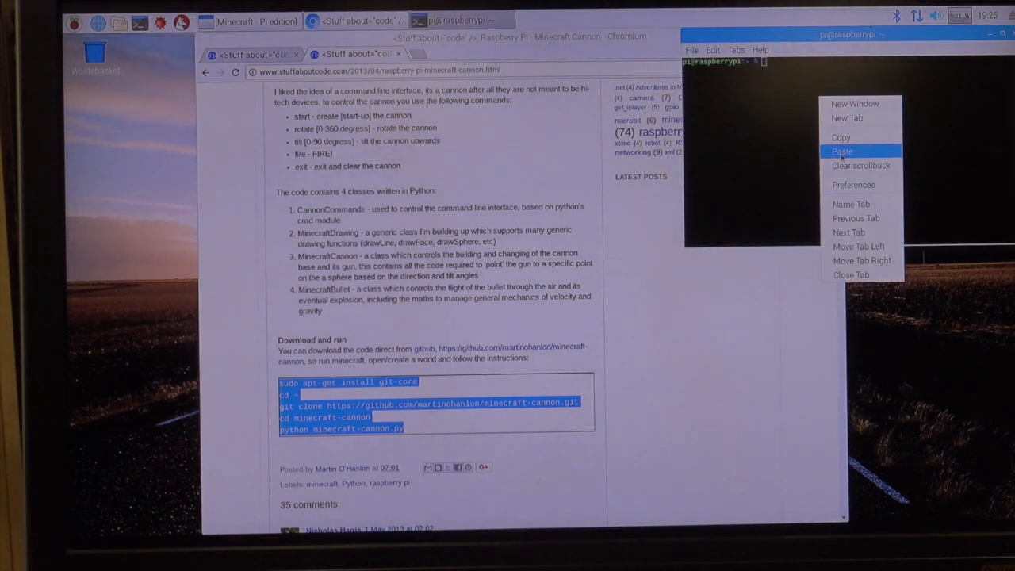
click(841, 150)
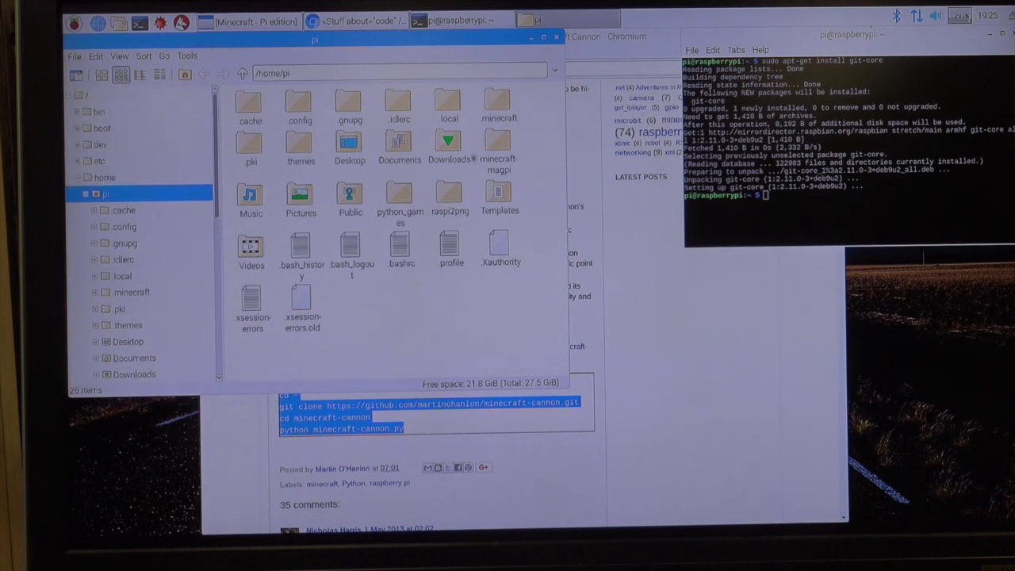
mouse_move(498, 142)
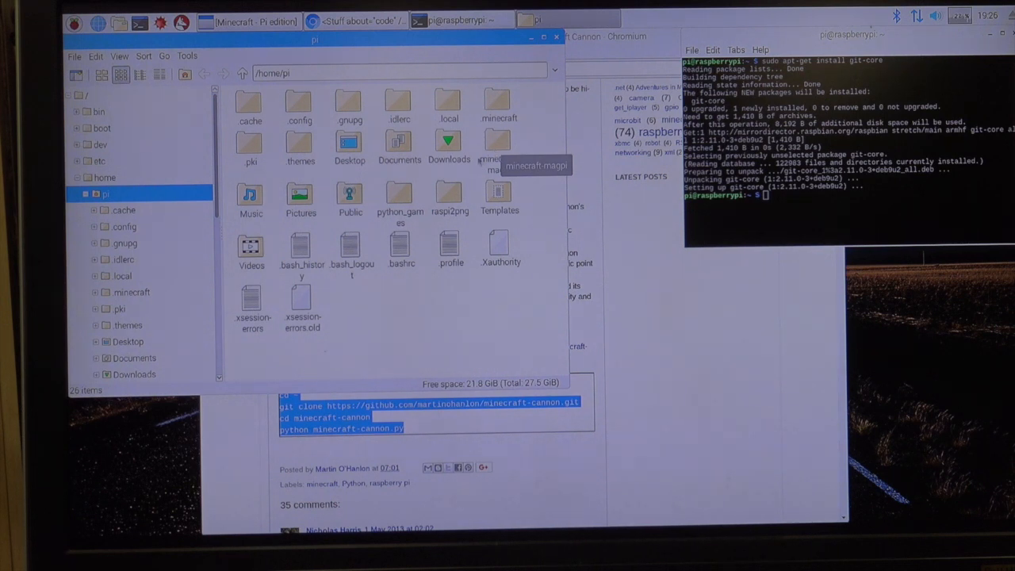
mouse_move(388, 198)
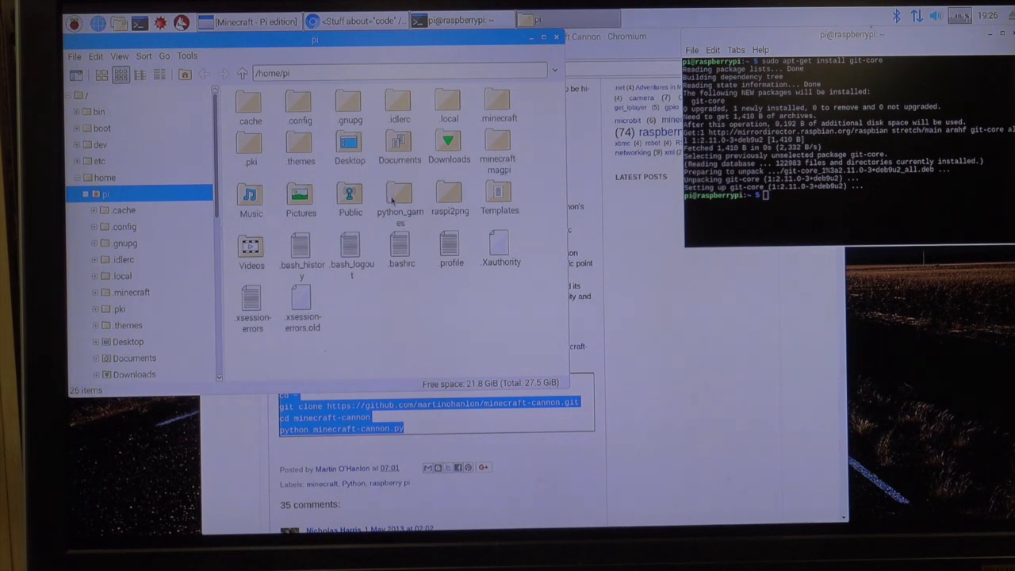
mouse_move(400, 198)
text(sudo apt-get install git-core)
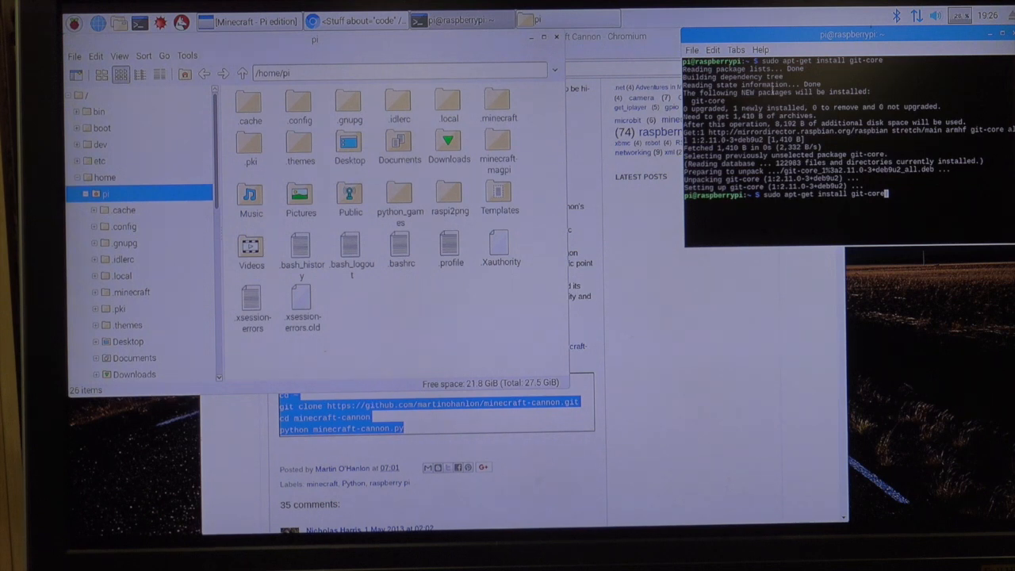
mouse_move(769, 284)
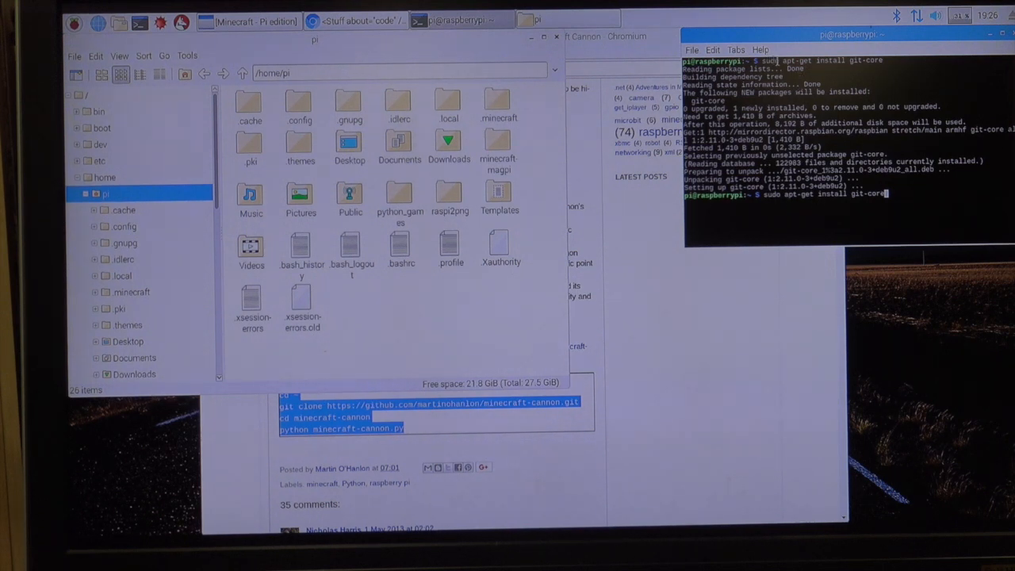
mouse_move(787, 272)
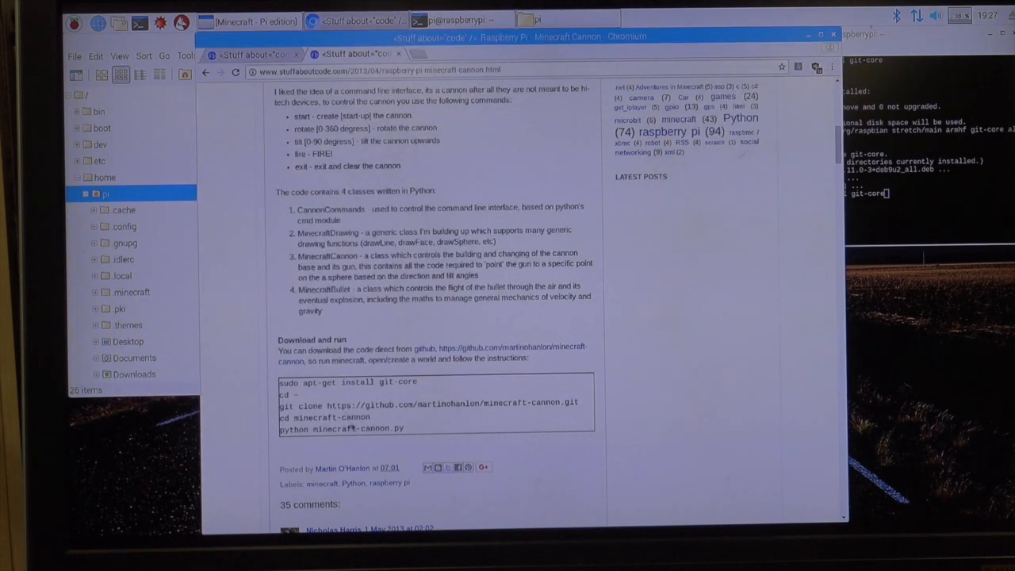
Copy the commands from 'cd ~' onward and paste them into the terminal to clone minecraft-cannon.
drag(279, 406, 403, 428)
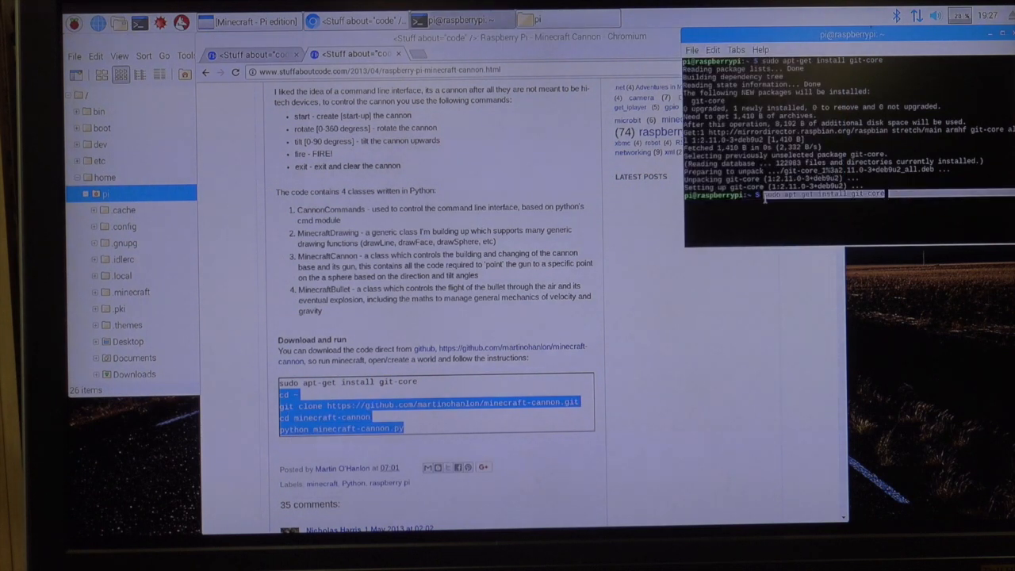
right_click(801, 193)
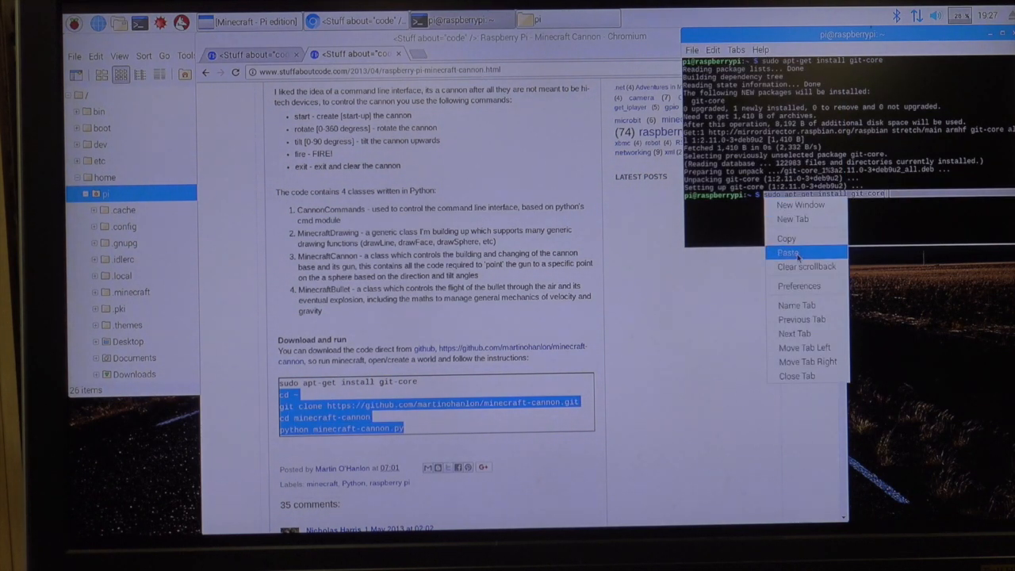
click(787, 252)
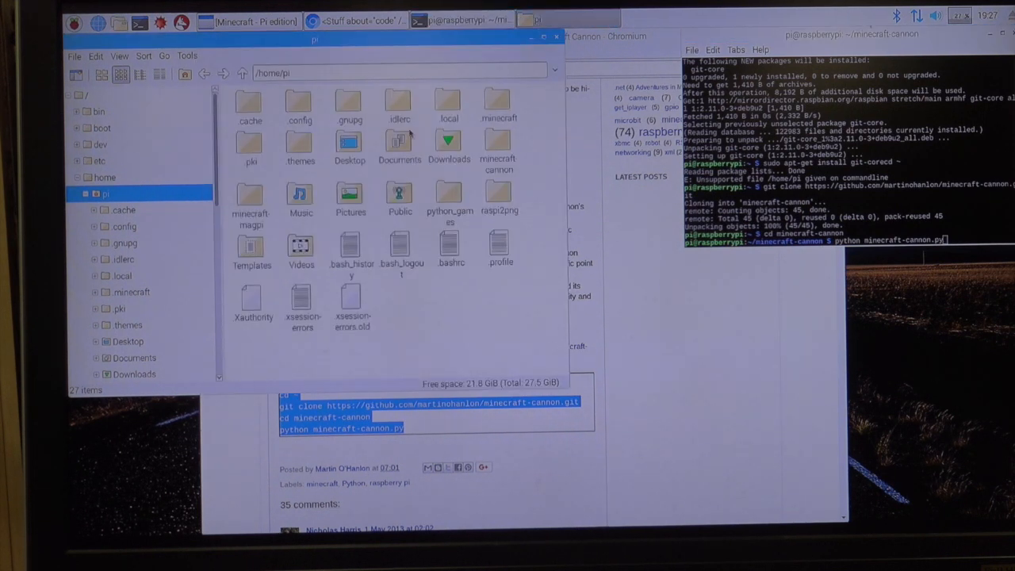
mouse_move(474, 194)
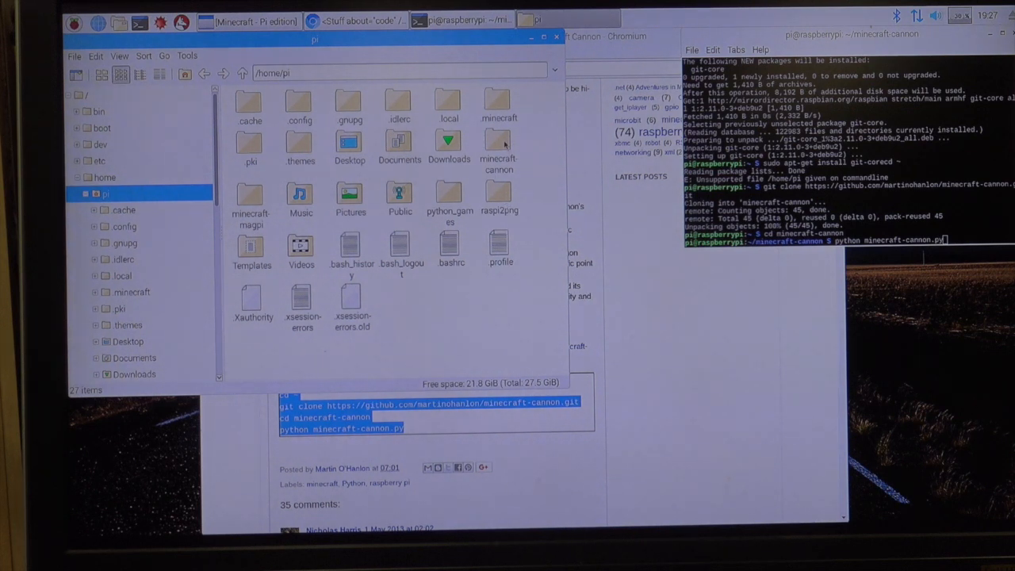
Open minecraft-cannon.py from the minecraft-cannon folder with Python 2 (IDLE).
click(498, 146)
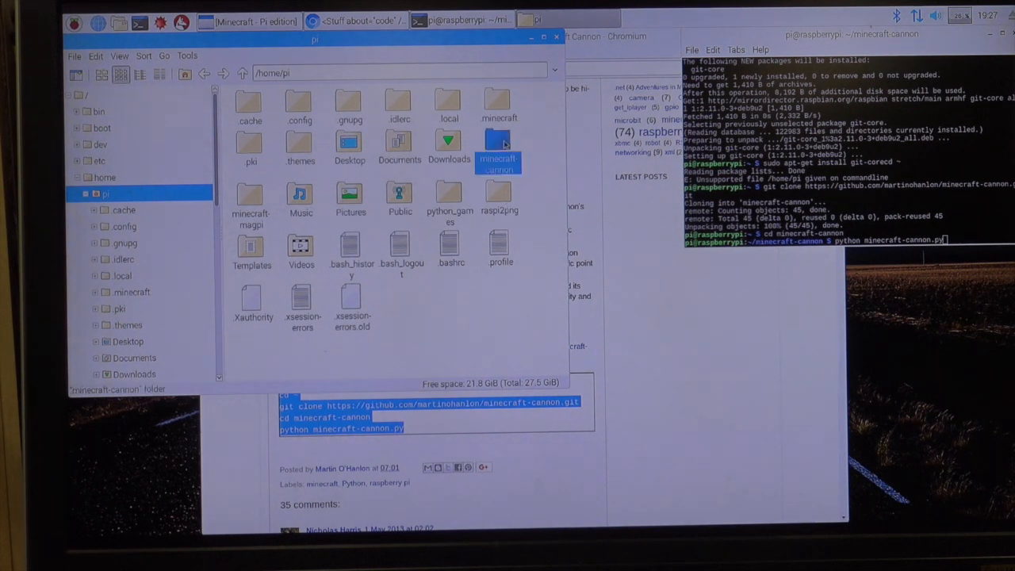
double_click(498, 146)
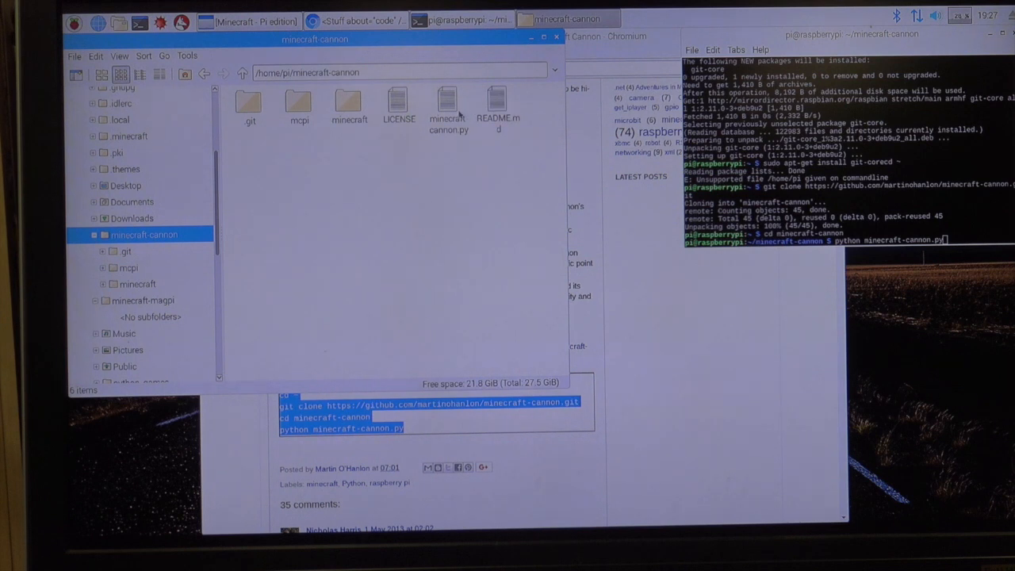
mouse_move(447, 103)
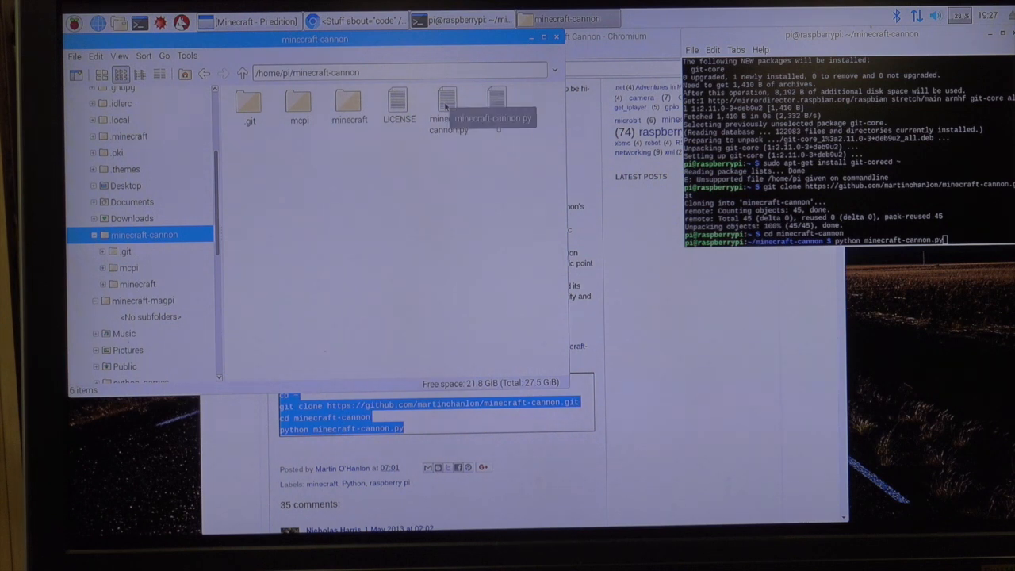
right_click(447, 108)
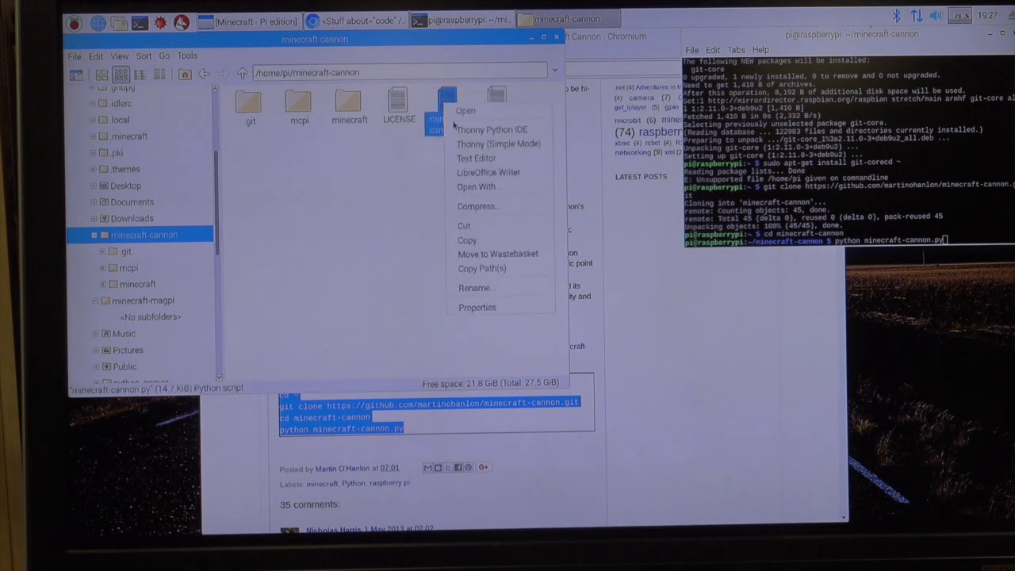
mouse_move(477, 188)
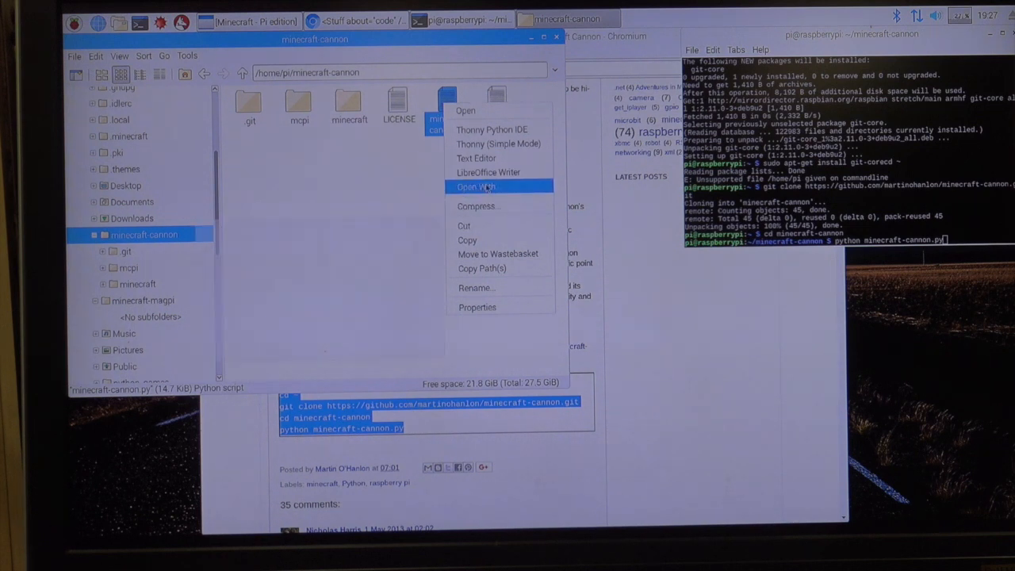
click(476, 187)
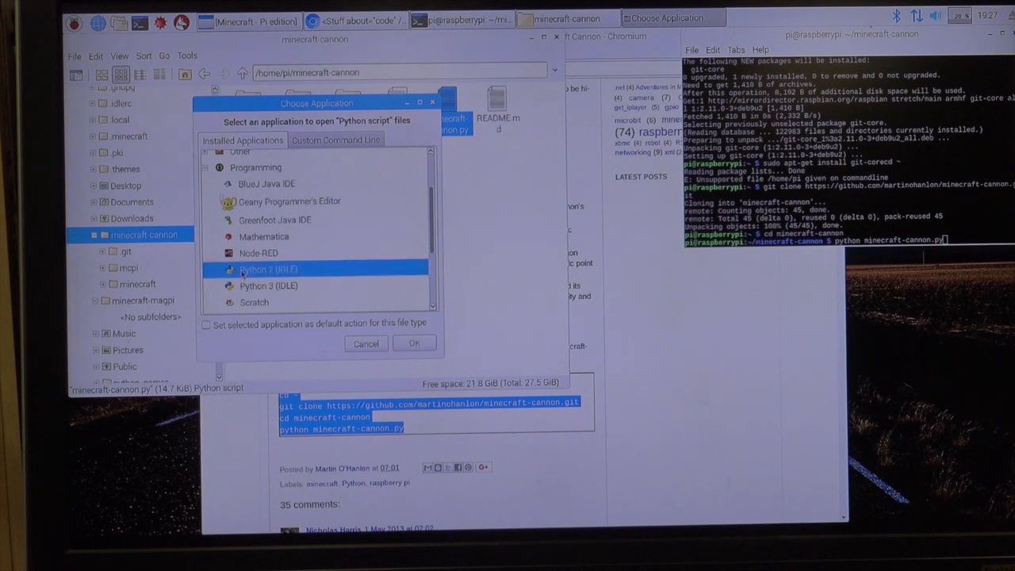
click(365, 343)
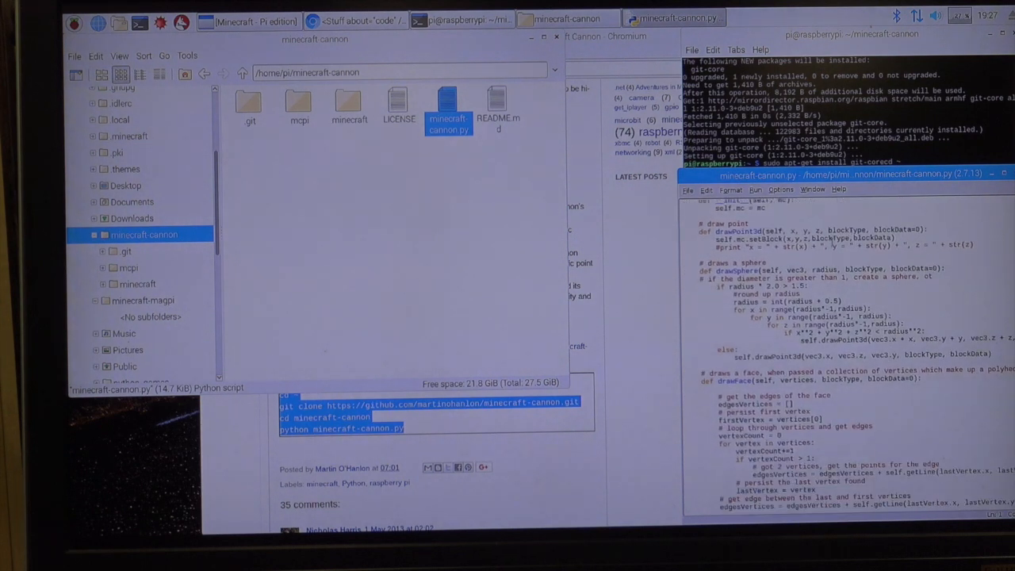
scroll(down, 3)
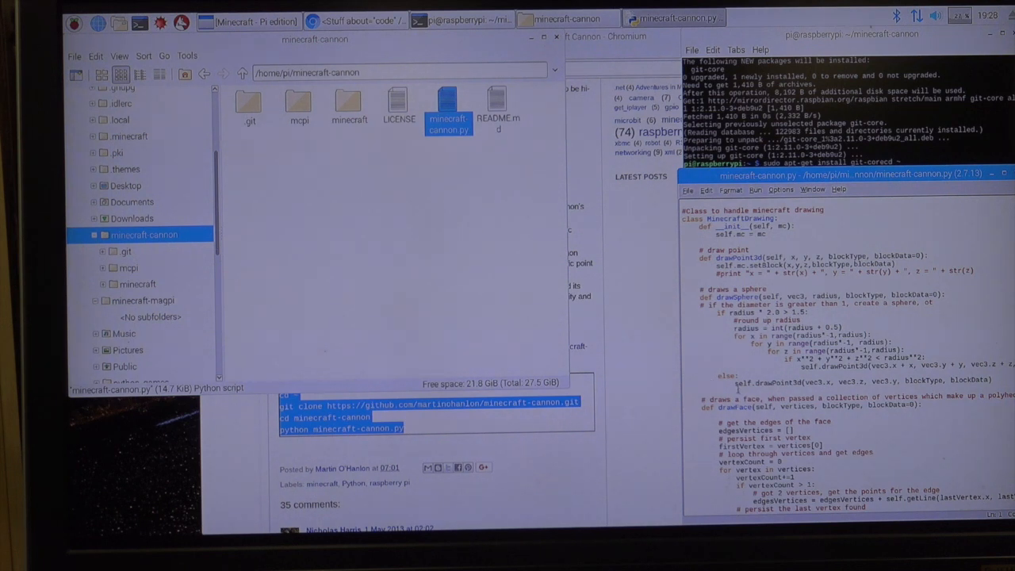
scroll(down, 3)
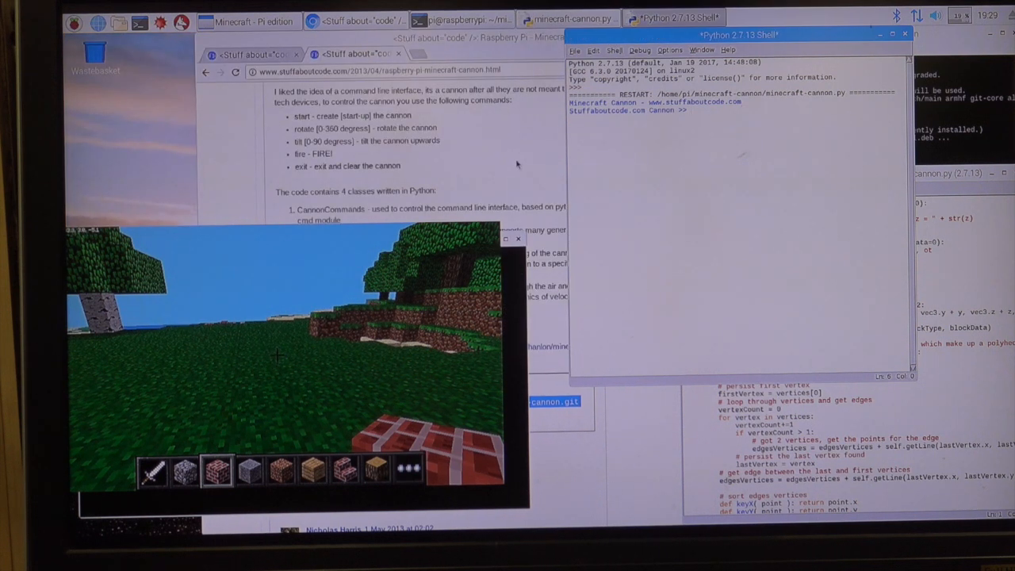
Enter start to build the cannon, then fire it twice from the Python shell.
text(start)
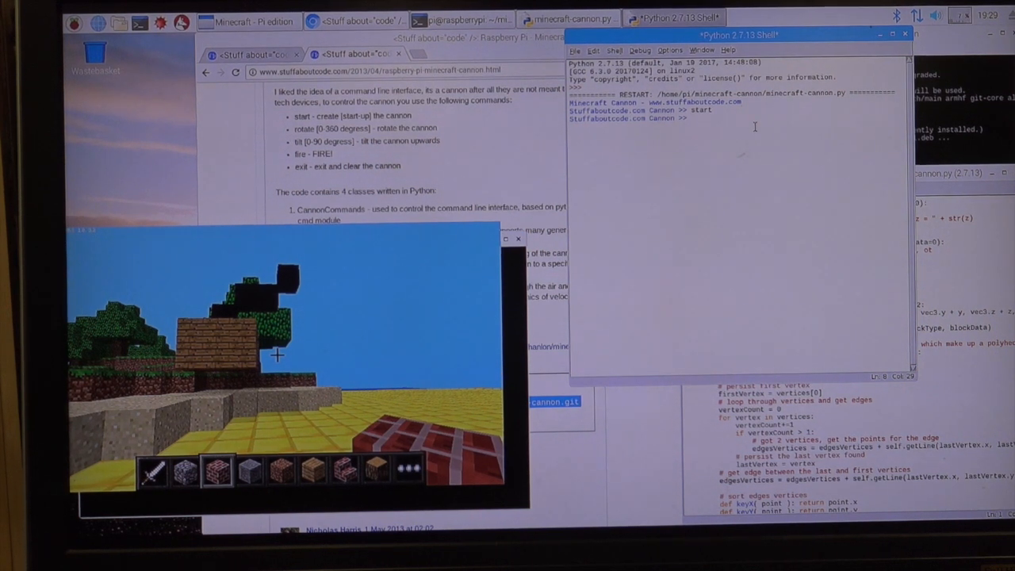
text(fire)
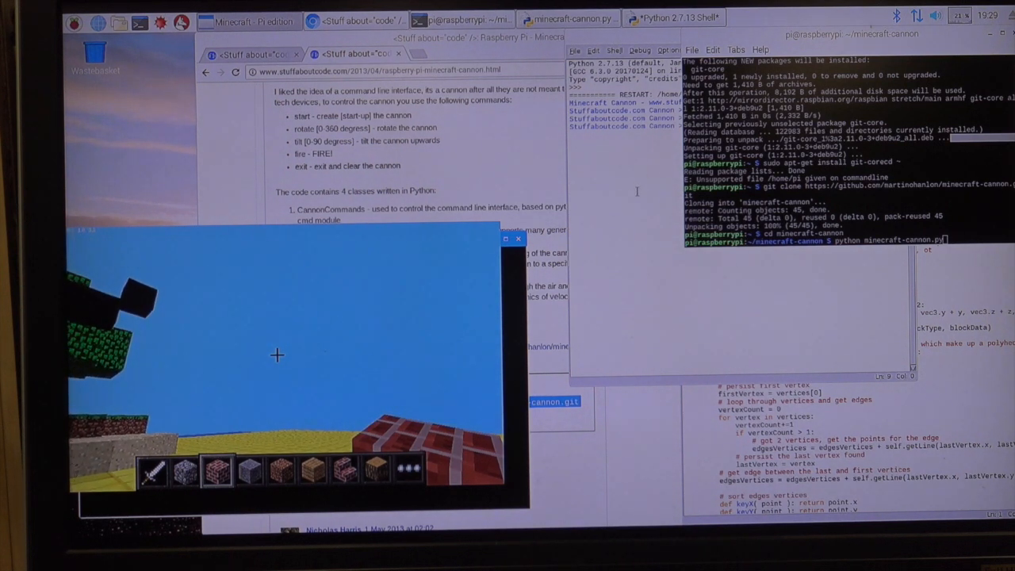
click(670, 18)
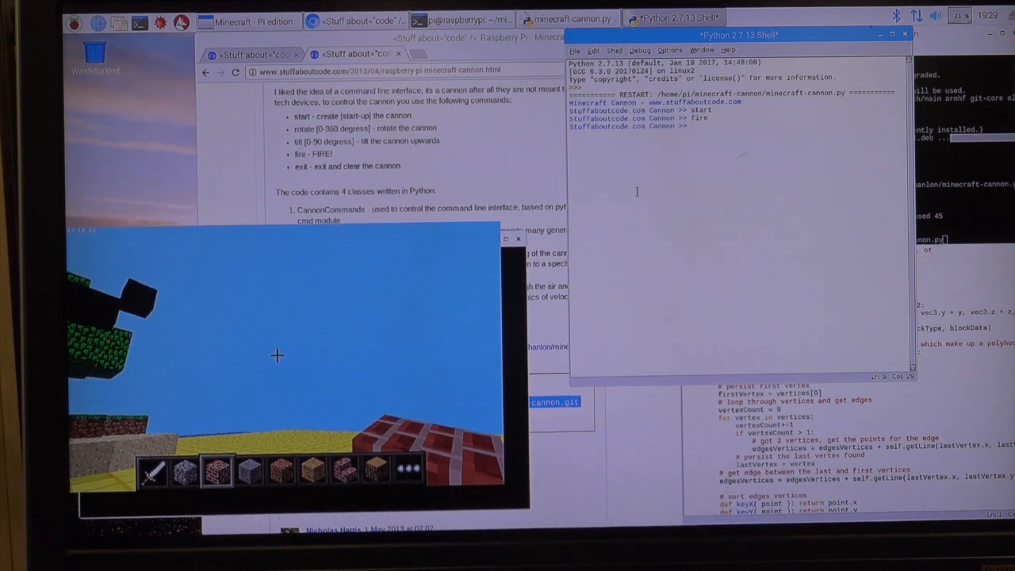
text(fire)
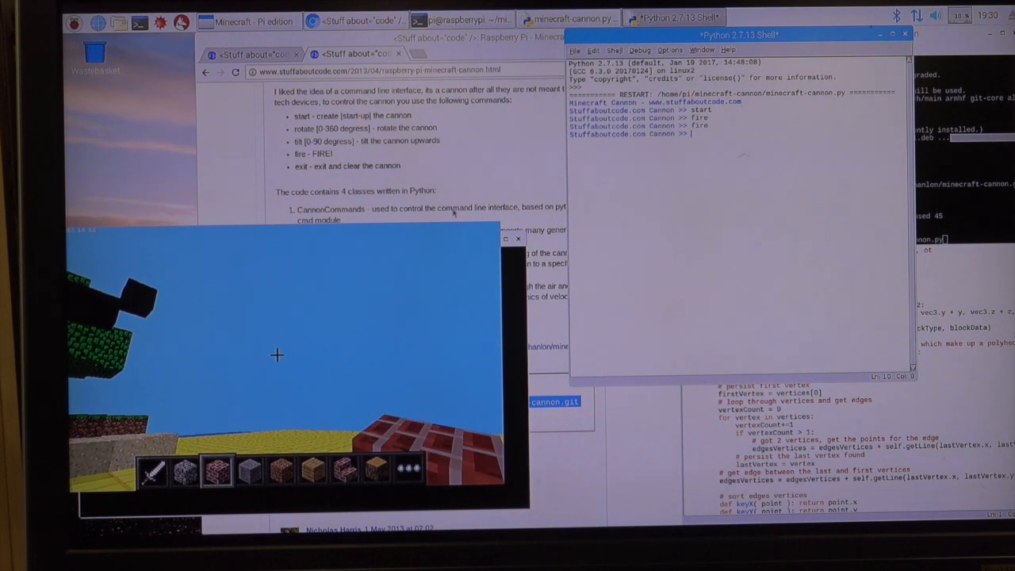
mouse_move(713, 146)
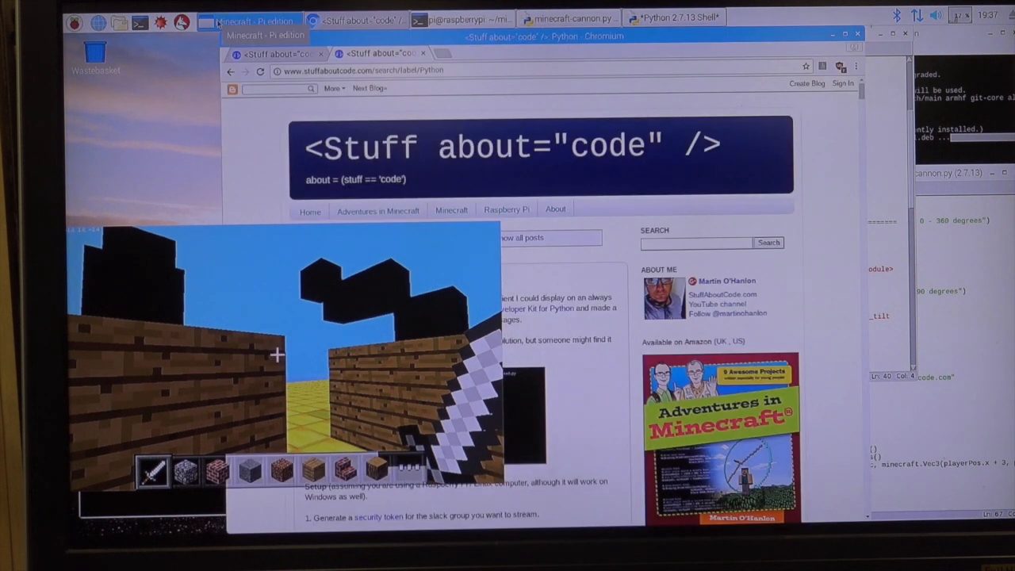
Scroll the Analogue Clock post to its Download and run commands and bring the terminal forward.
click(253, 21)
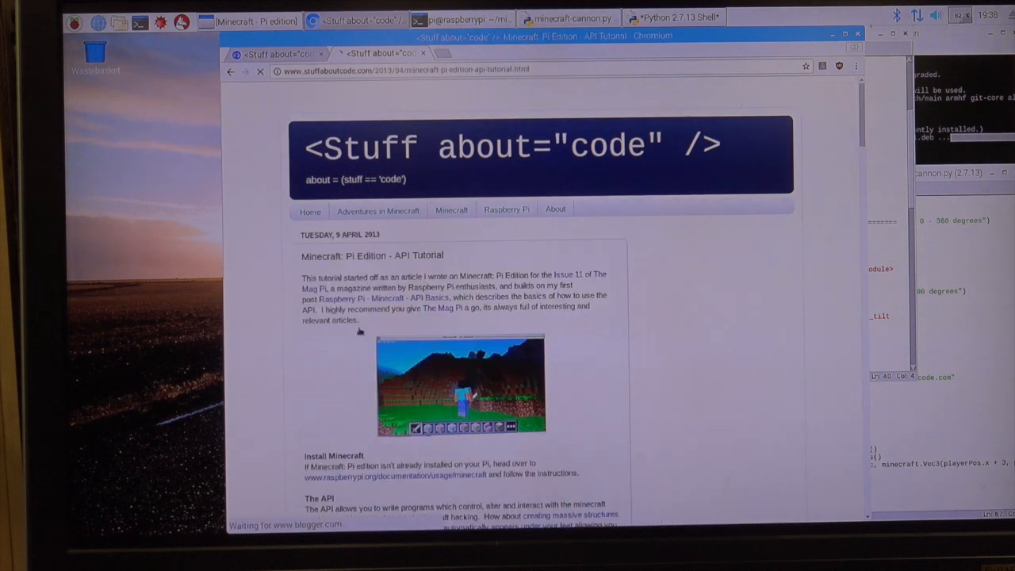
scroll(down, 3)
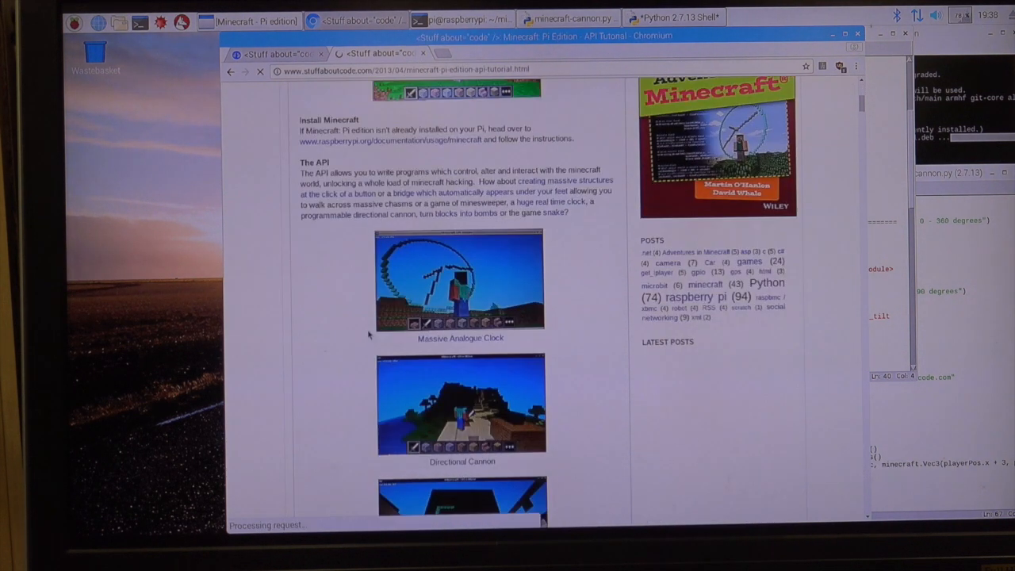
scroll(down, 3)
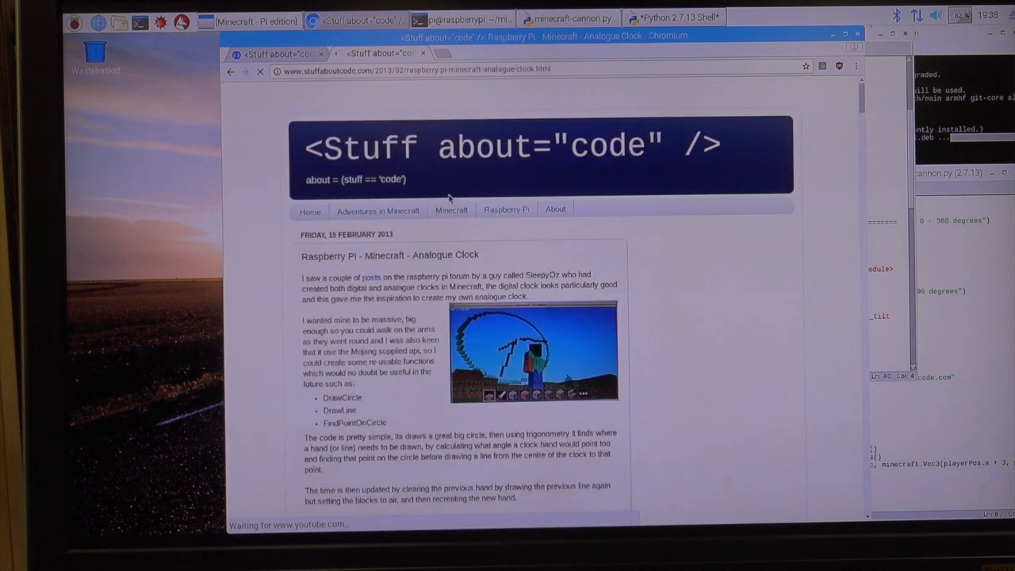
scroll(down, 3)
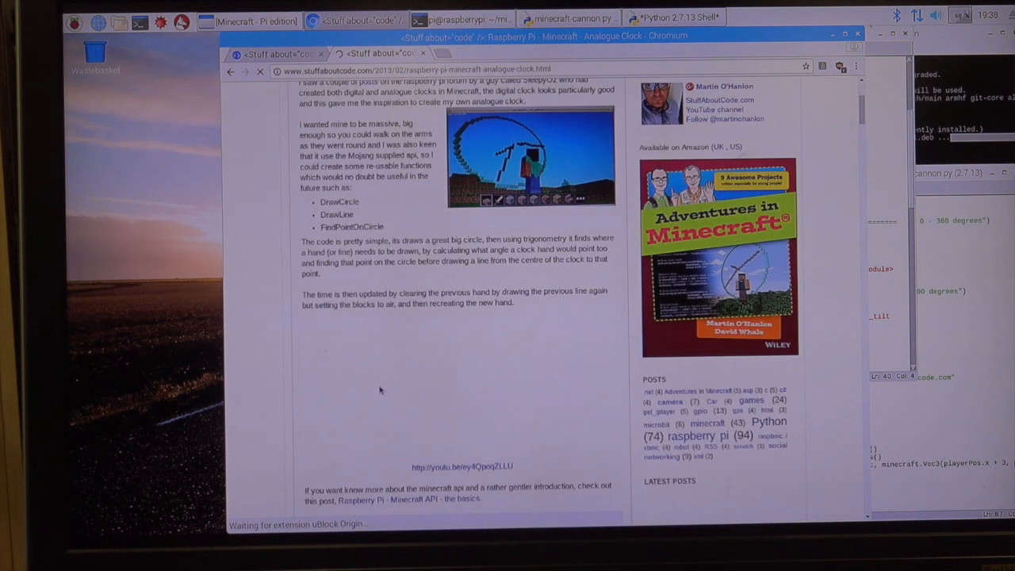
scroll(down, 3)
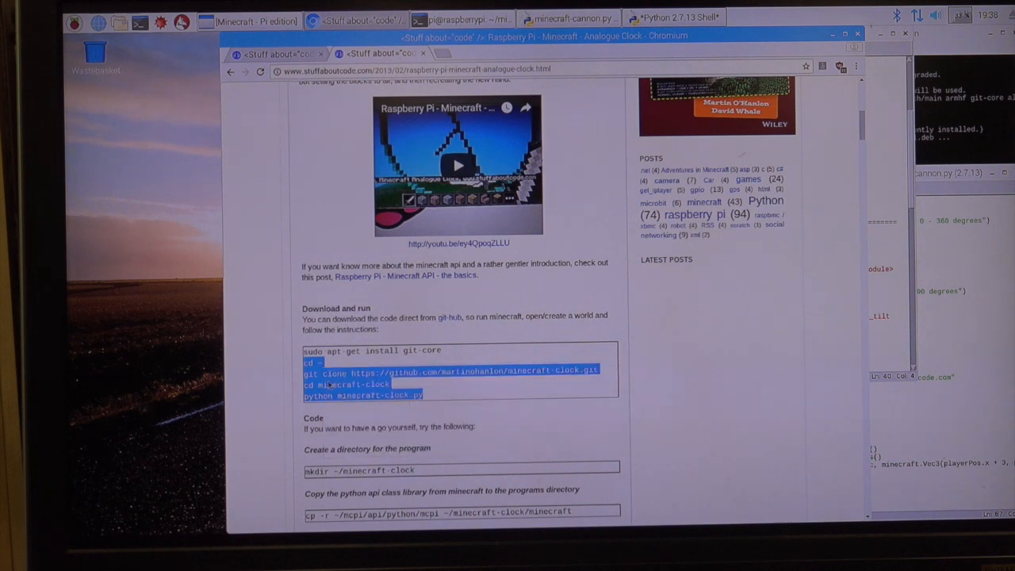
click(460, 19)
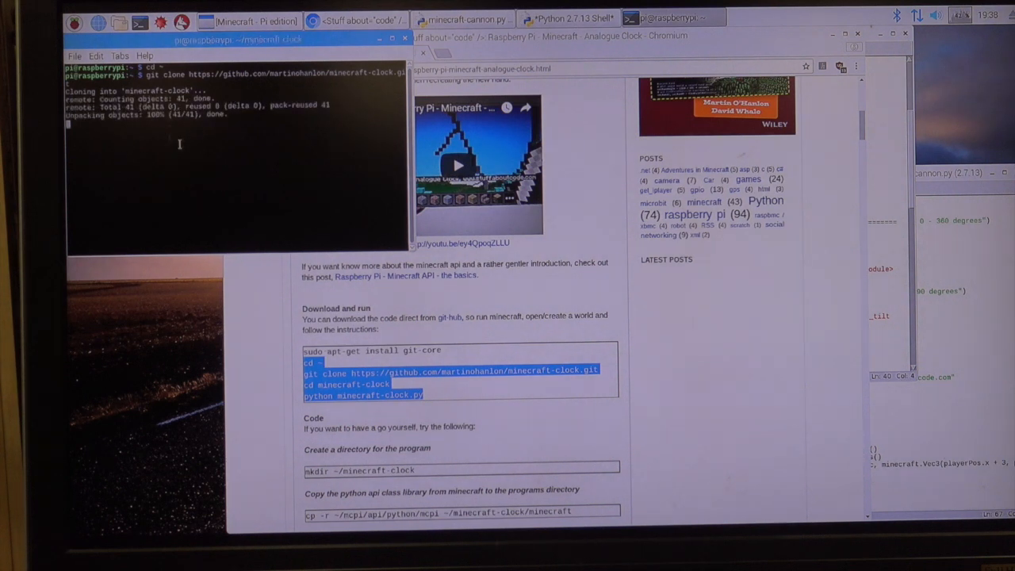
Enter python minecraft-clock.py in the terminal to run the cloned clock script.
text(python minecraft-clock.py)
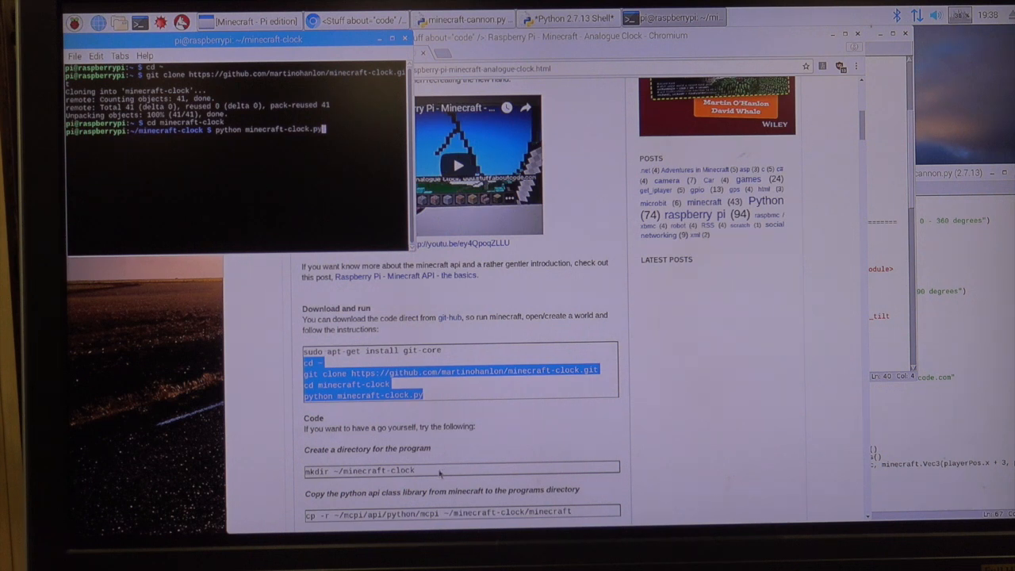
scroll(down, 3)
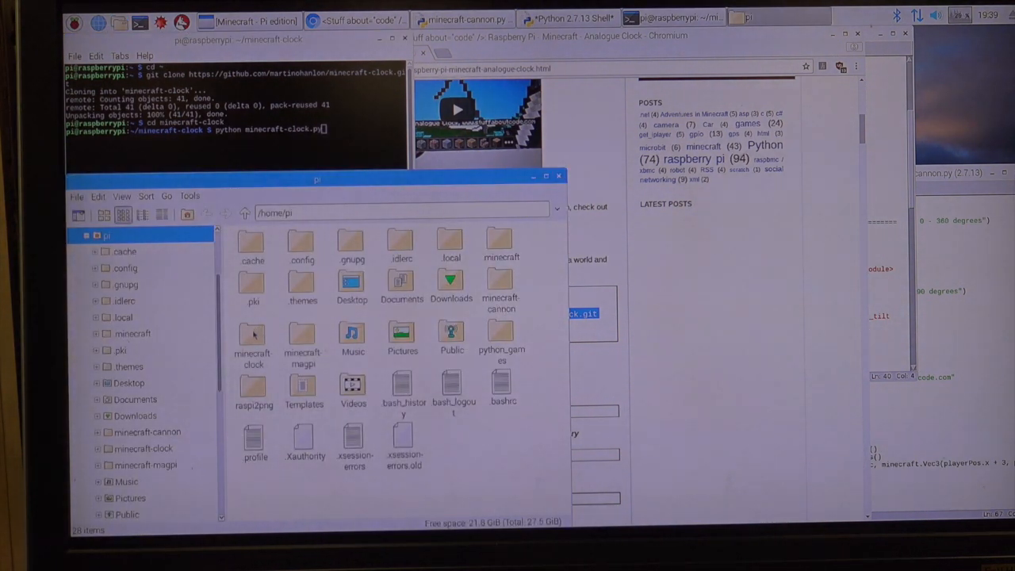
Open minecraft_clock.py from the minecraft-clock folder with Python 2 (IDLE).
click(254, 336)
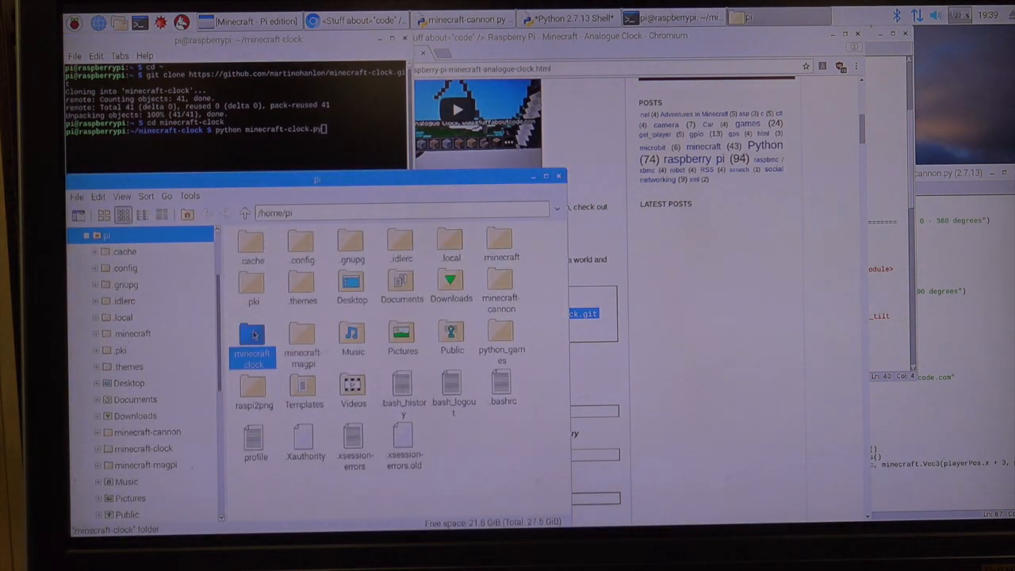
double_click(252, 341)
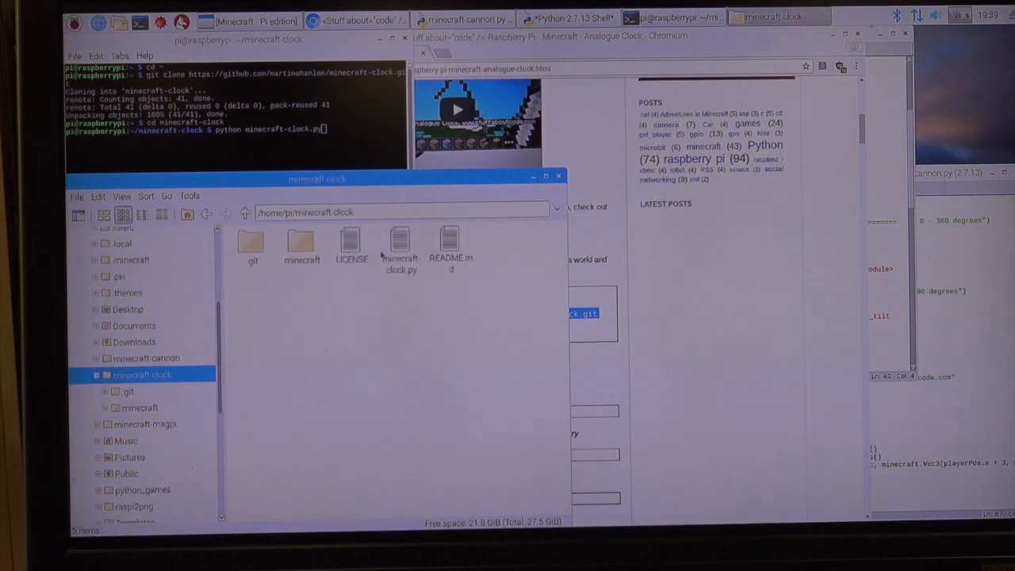
right_click(399, 251)
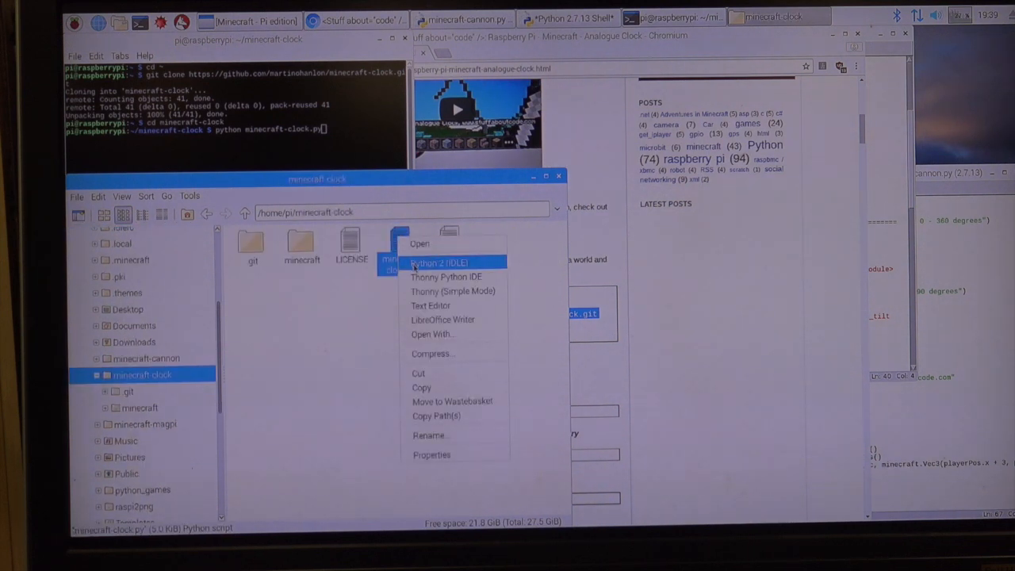
click(438, 263)
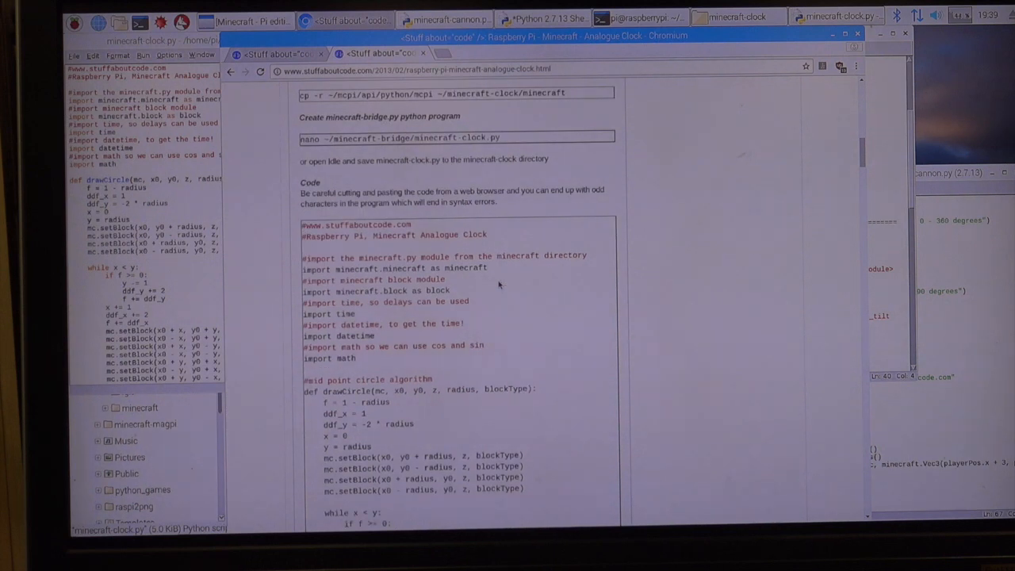
scroll(down, 3)
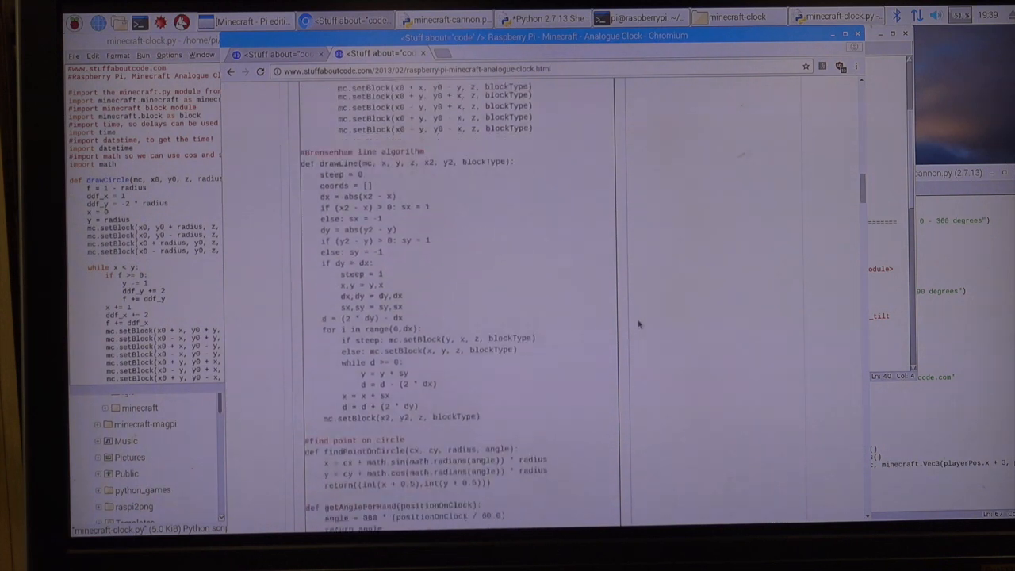
scroll(down, 3)
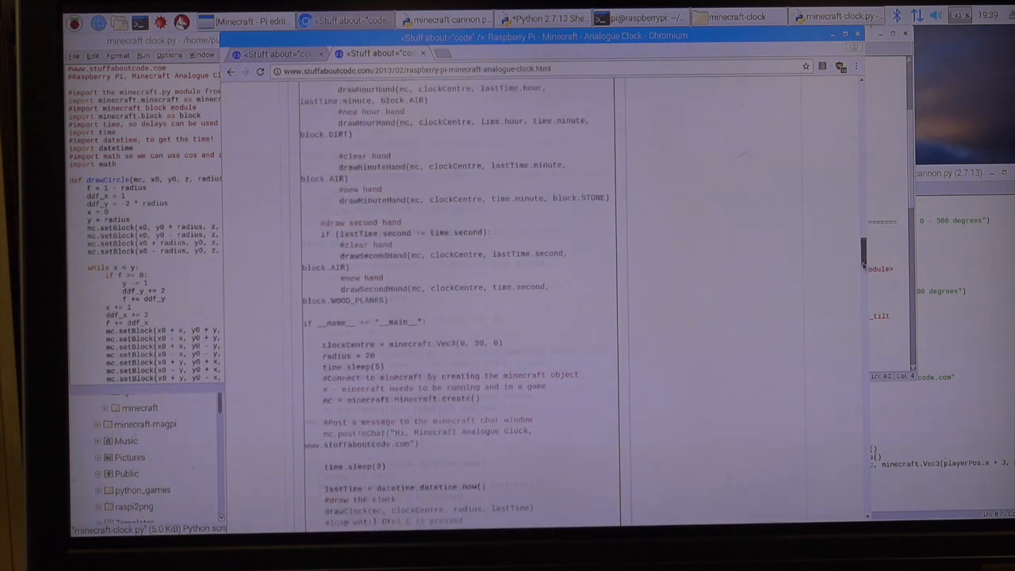
scroll(down, 3)
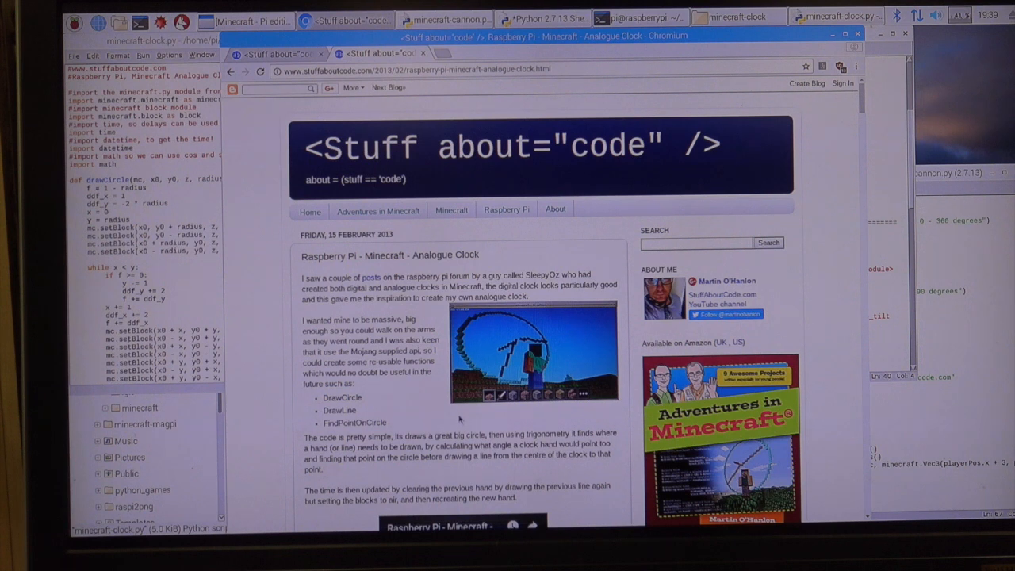
mouse_move(390, 302)
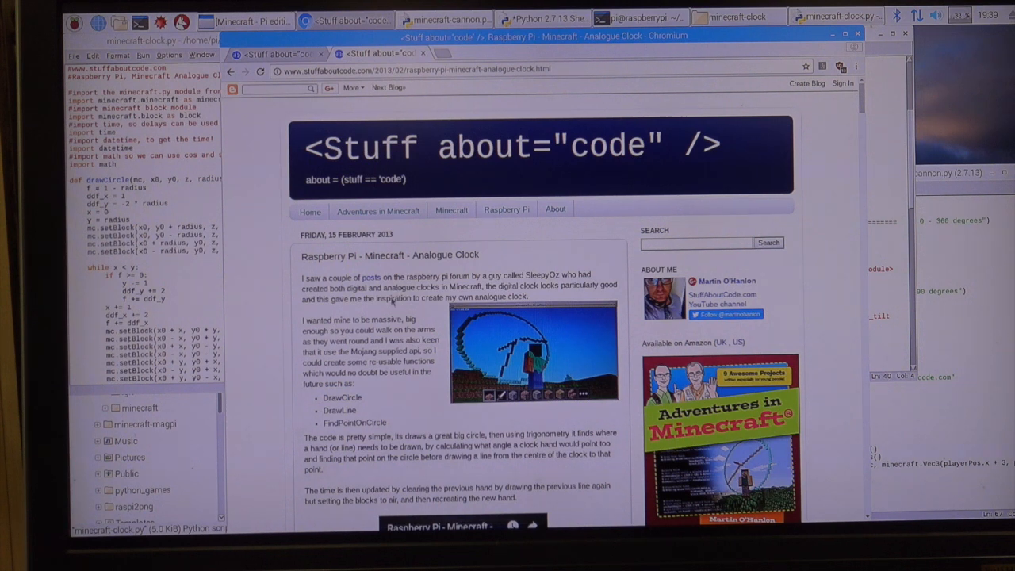
mouse_move(404, 314)
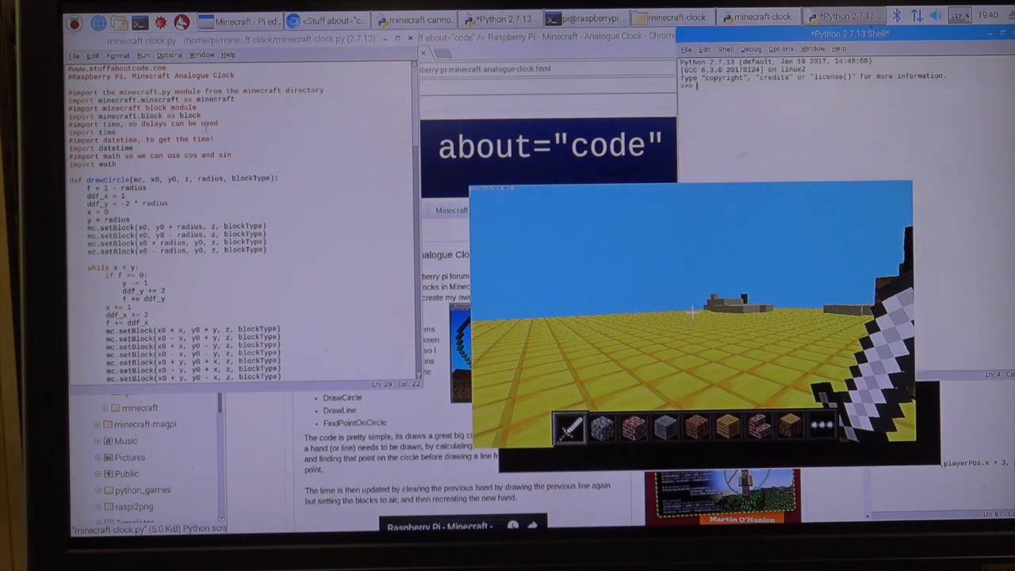
Run minecraft-clock.py from IDLE with F5 against the open Minecraft world.
key(F5)
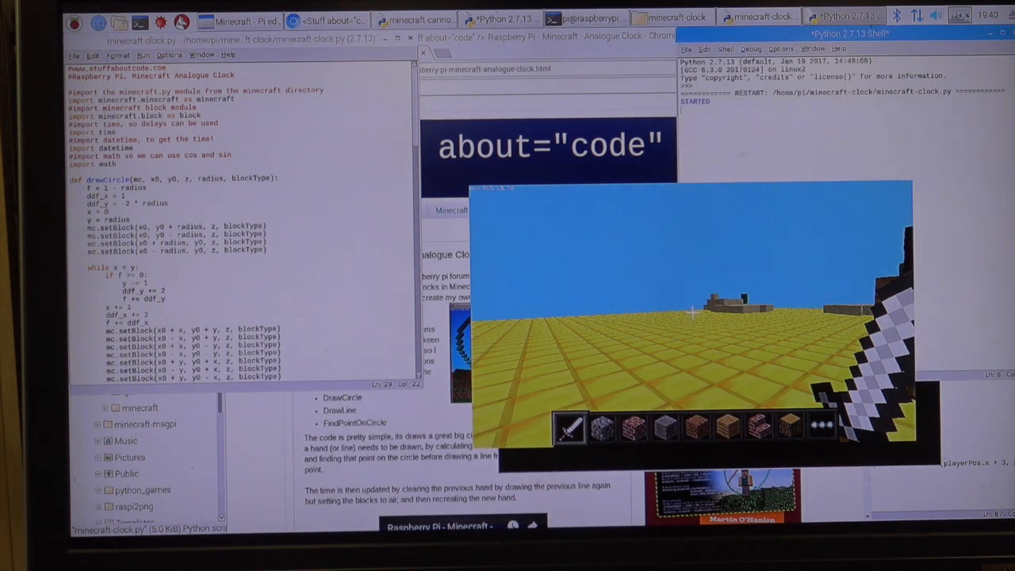